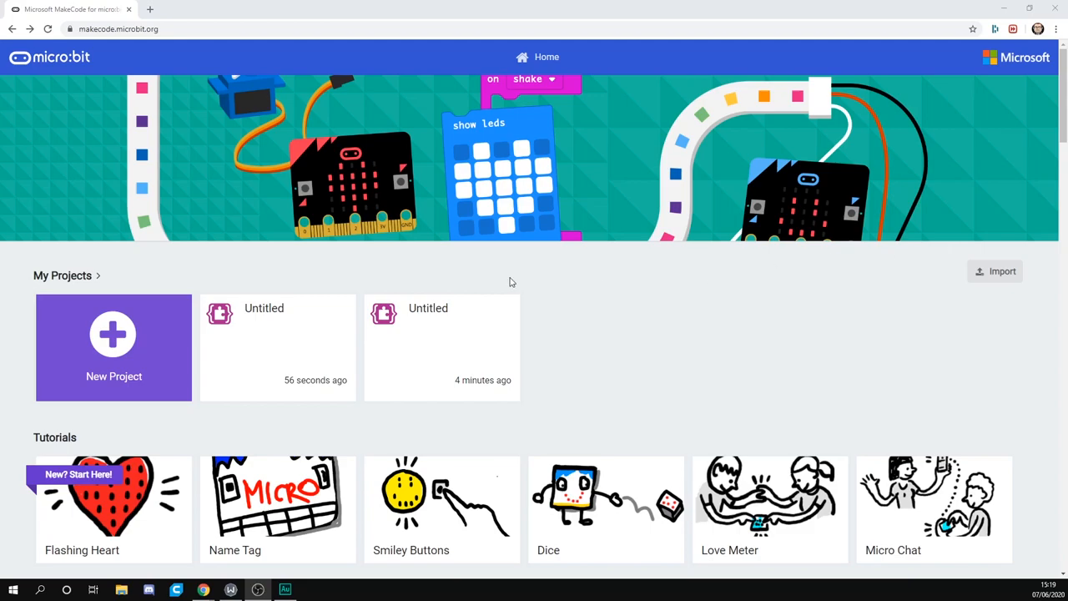
{"action": "mouse_move", "coordinate": [420, 244]}
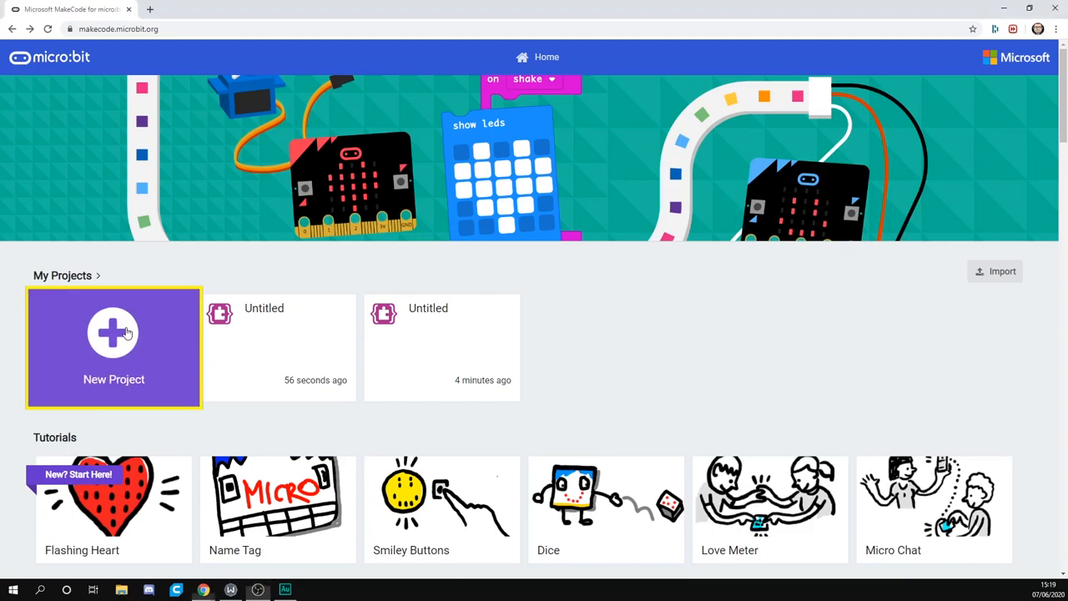
Start a new blank project and expand the Advanced block categories
{"action": "left_click", "coordinate": [114, 347]}
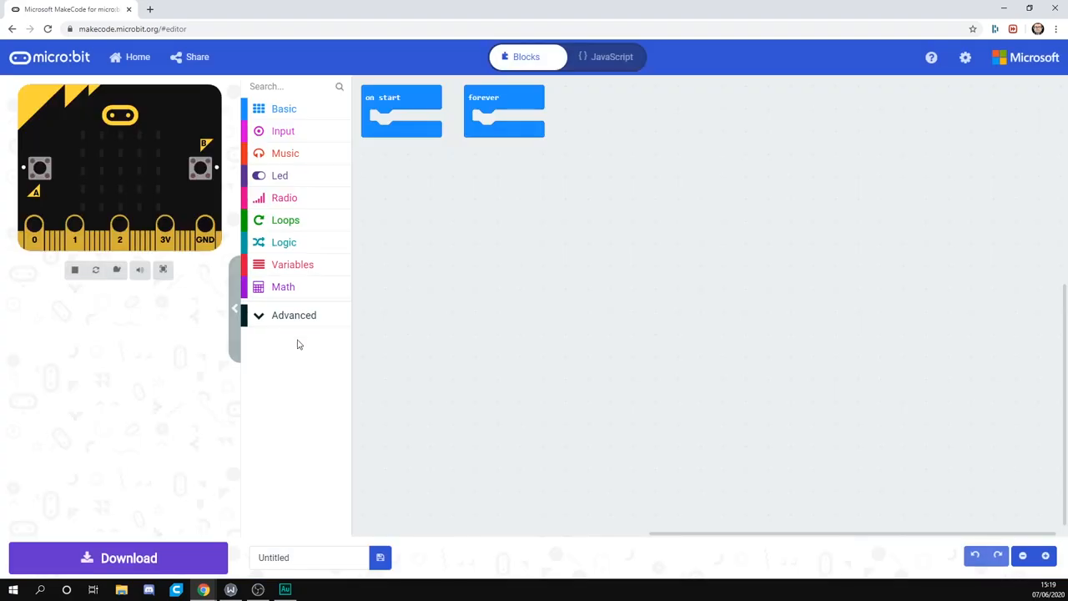
{"action": "left_click", "coordinate": [293, 313]}
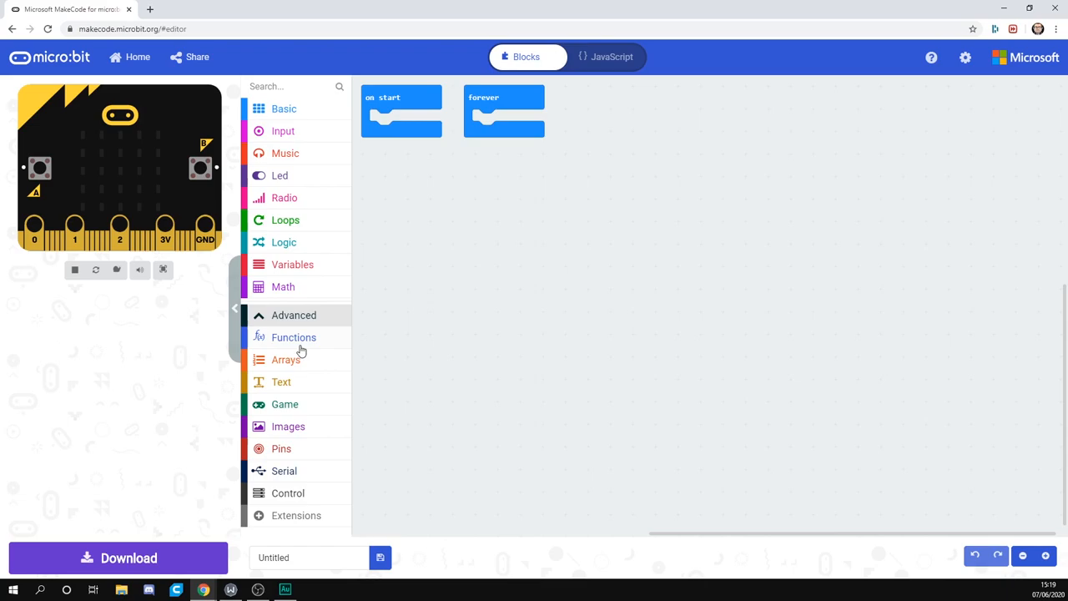
Search the Extensions gallery for 'tink' to add the Tinkercademy package
{"action": "left_click", "coordinate": [295, 514]}
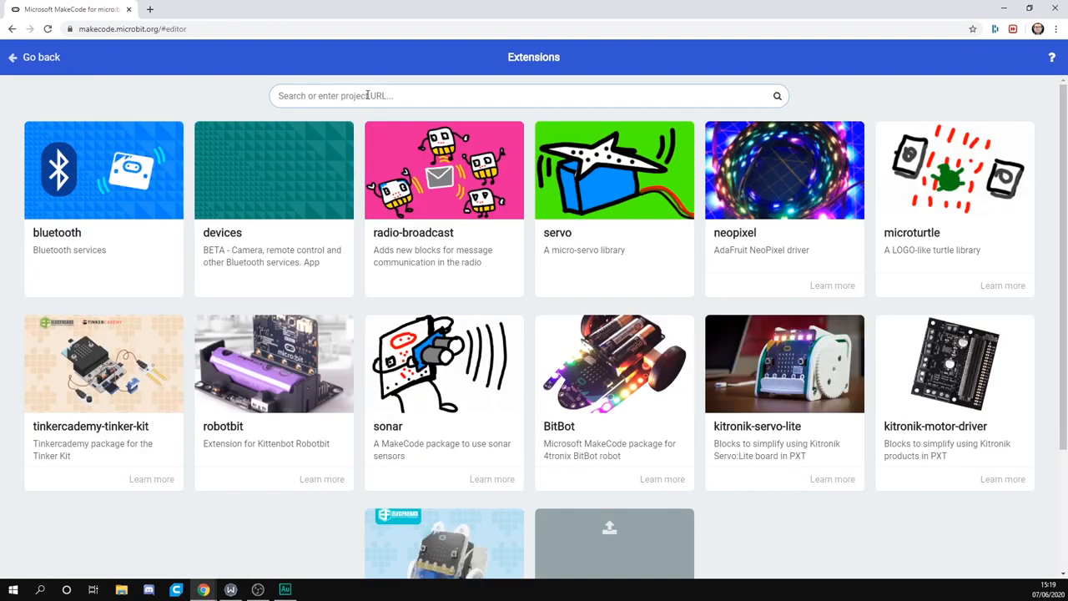
{"action": "type", "text": "tink"}
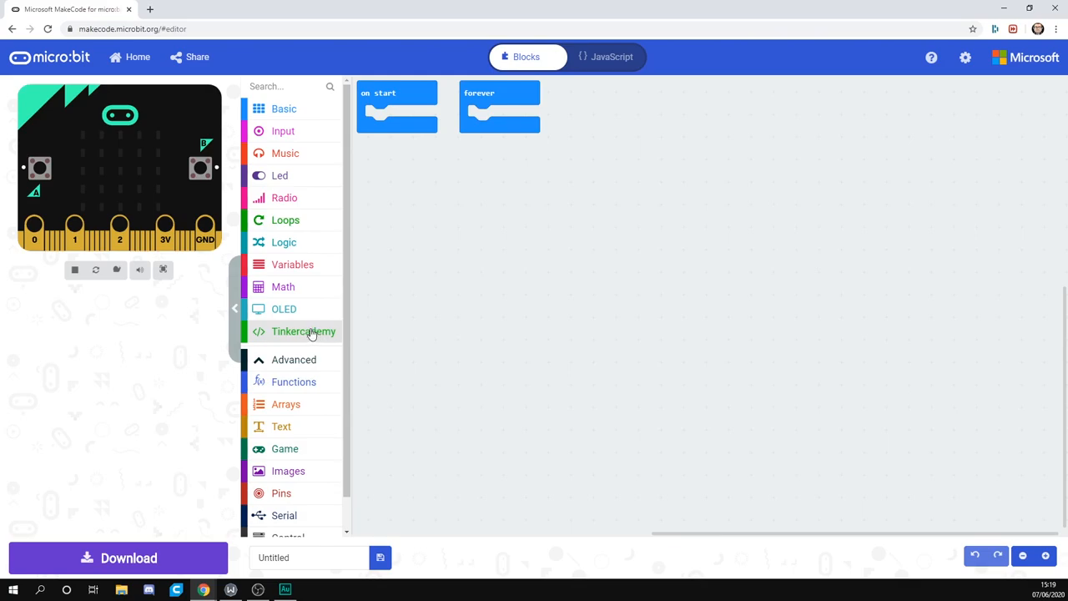
{"action": "mouse_move", "coordinate": [394, 127]}
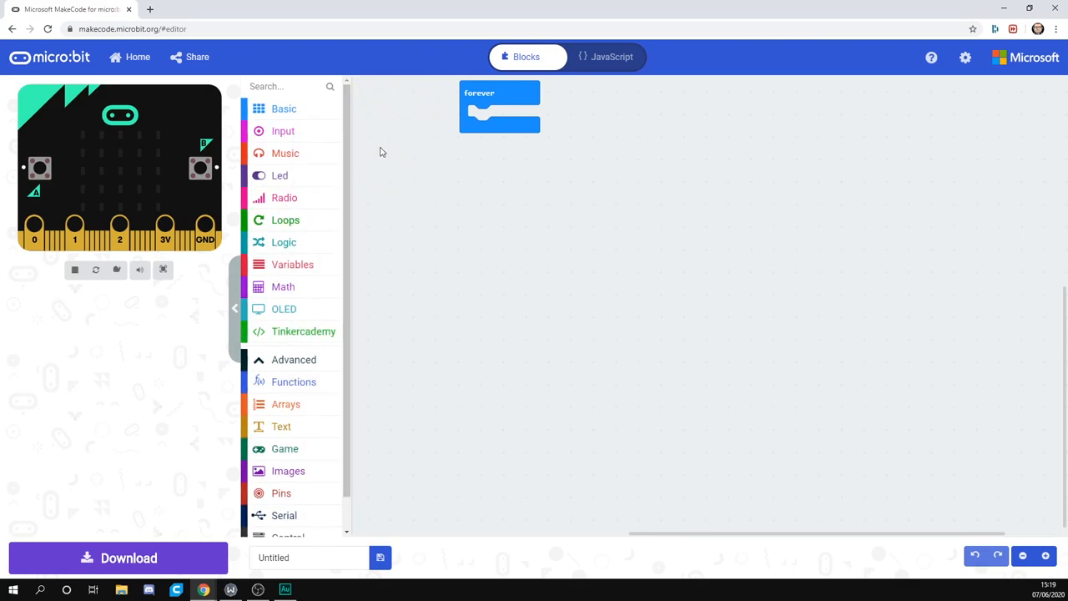
Place a show leds block in the forever loop and light LEDs to draw a heart
{"action": "left_click_drag", "start_coordinate": [500, 107], "coordinate": [430, 131]}
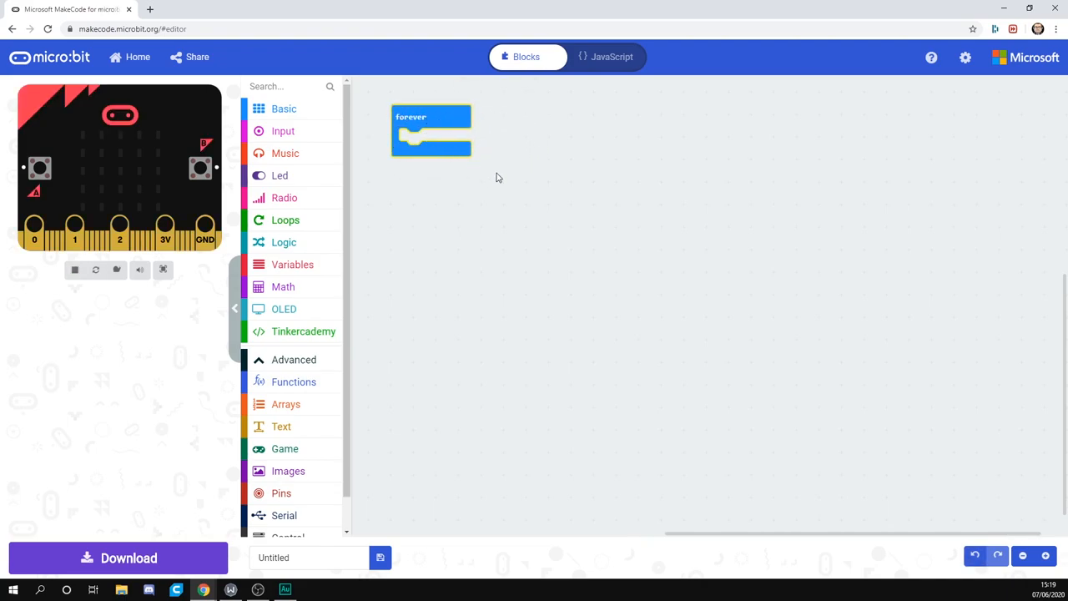
{"action": "mouse_move", "coordinate": [394, 264]}
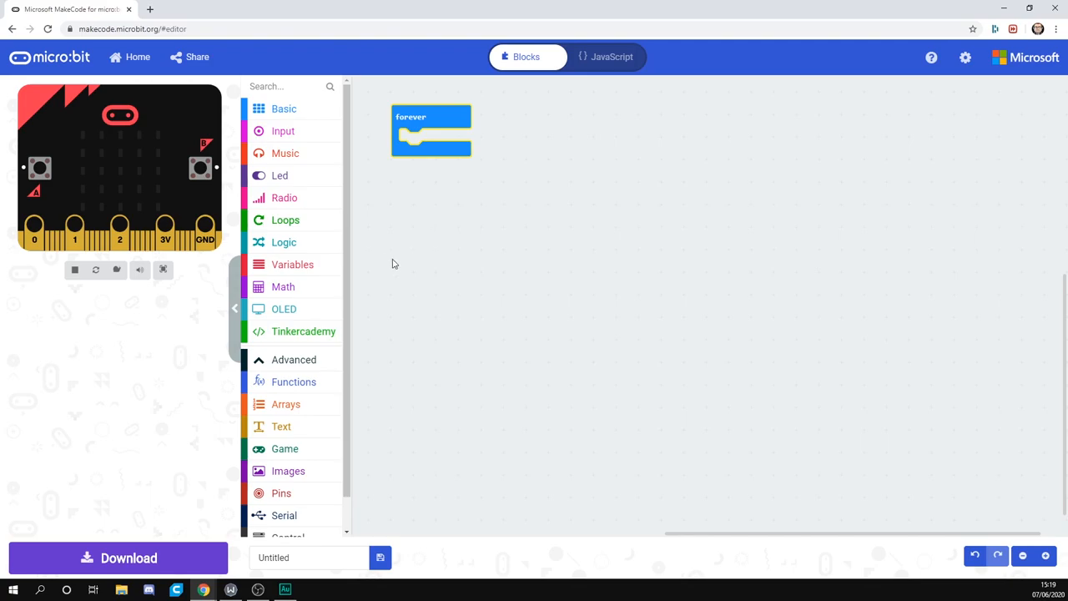
{"action": "left_click", "coordinate": [283, 108]}
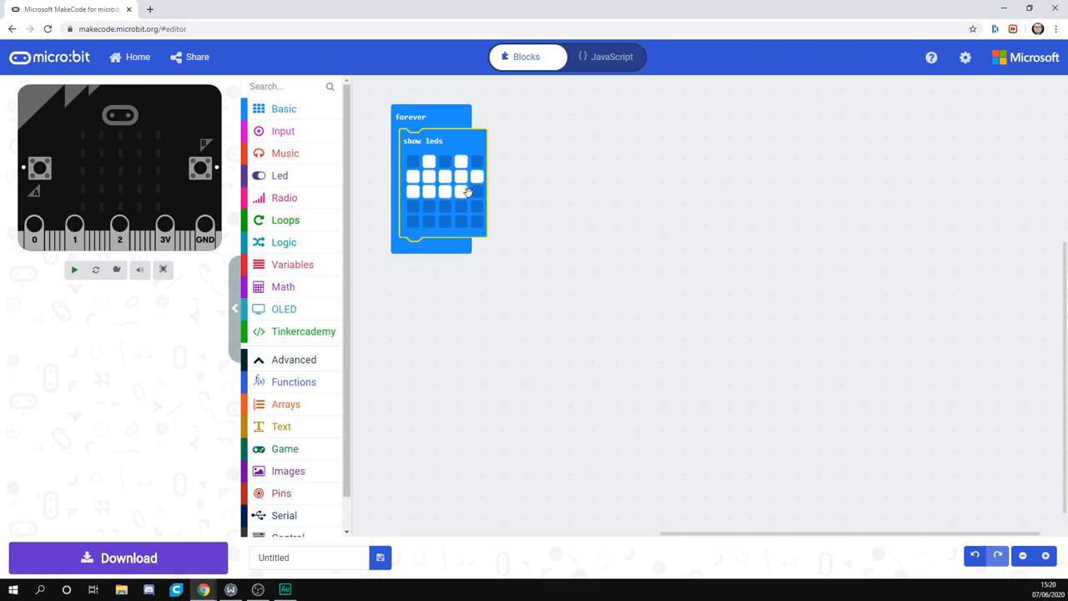
{"action": "left_click", "coordinate": [444, 207]}
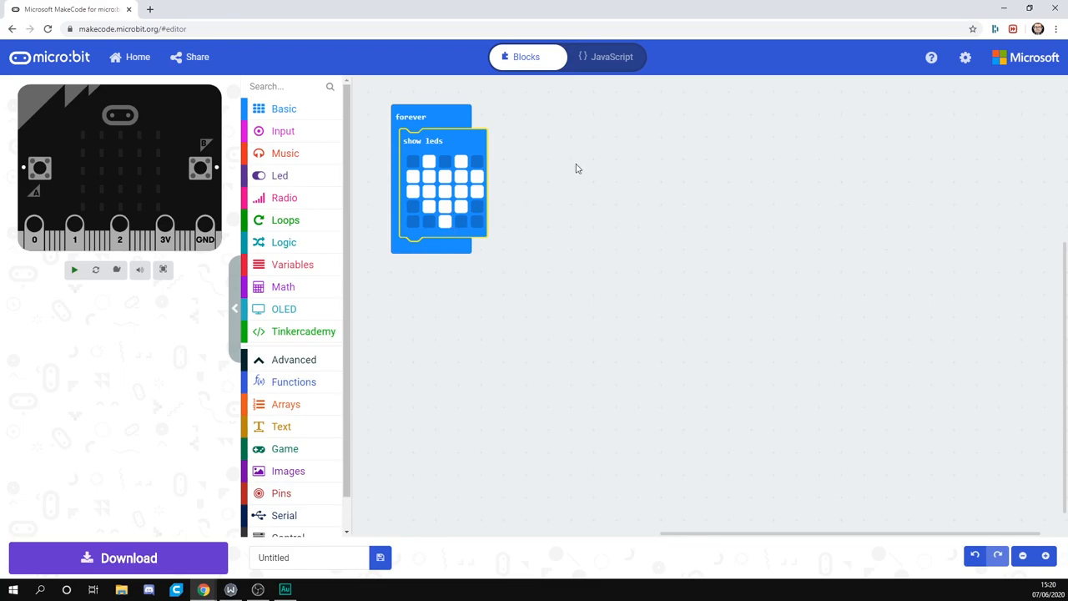
{"action": "left_click", "coordinate": [73, 270]}
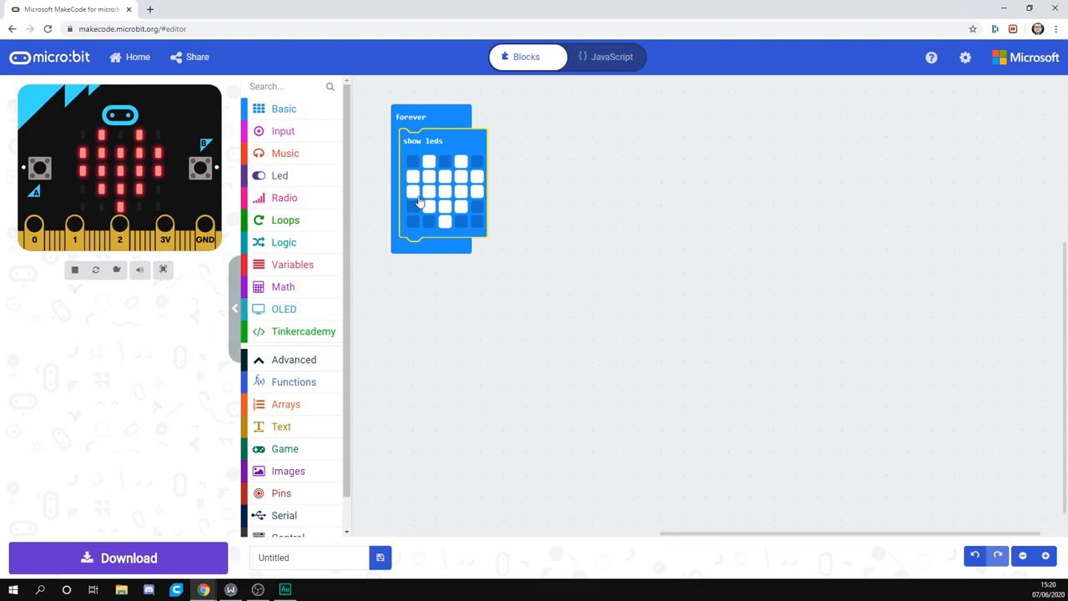
Snap an if-then block from Logic under the heart inside the forever loop
{"action": "left_click", "coordinate": [284, 242]}
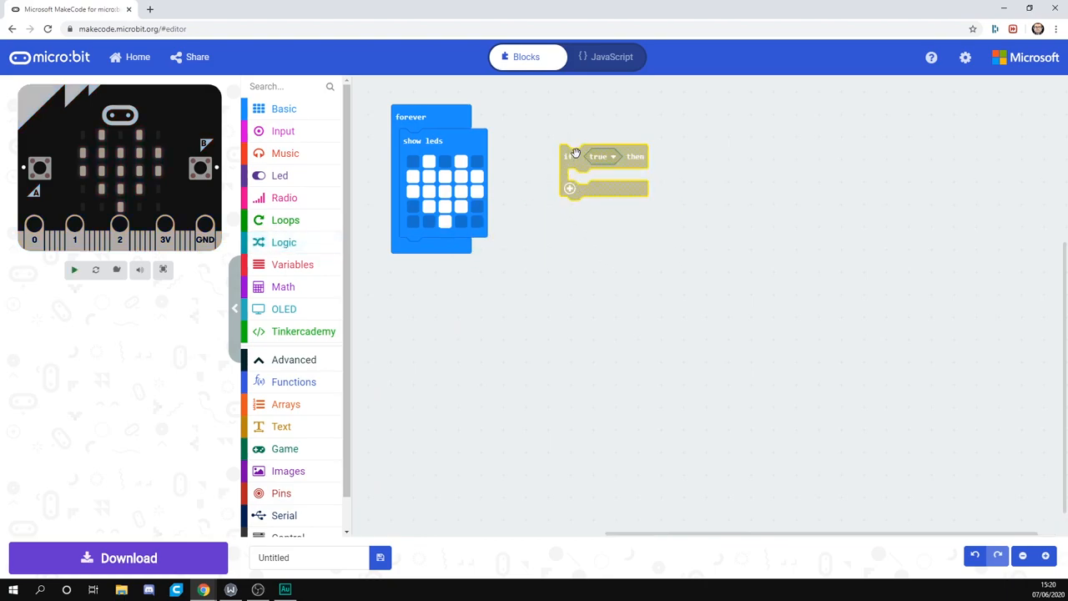
{"action": "left_click_drag", "start_coordinate": [576, 157], "coordinate": [571, 244]}
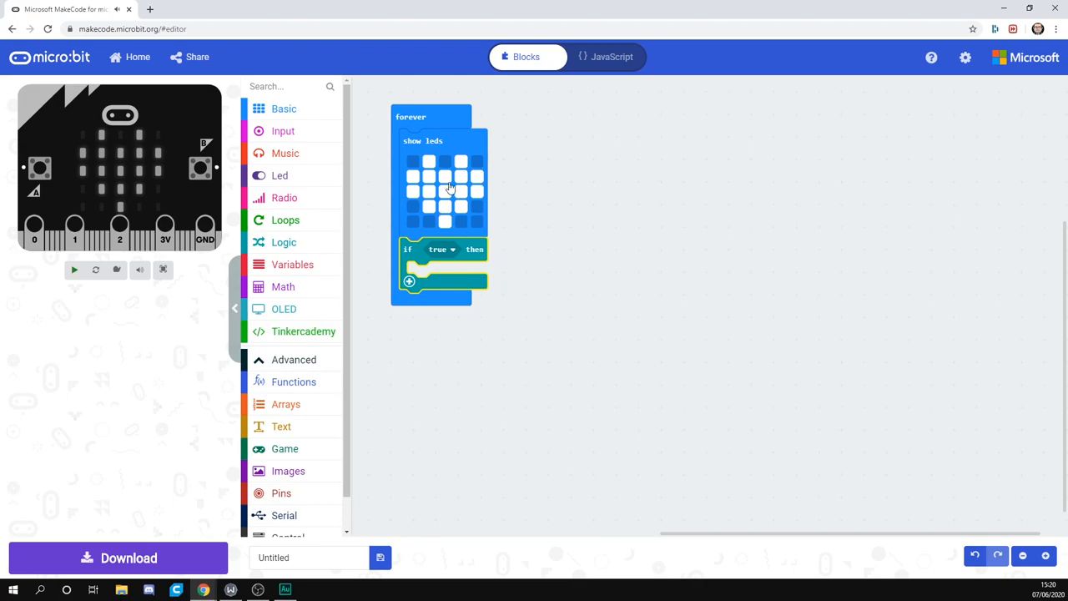
{"action": "left_click", "coordinate": [74, 271]}
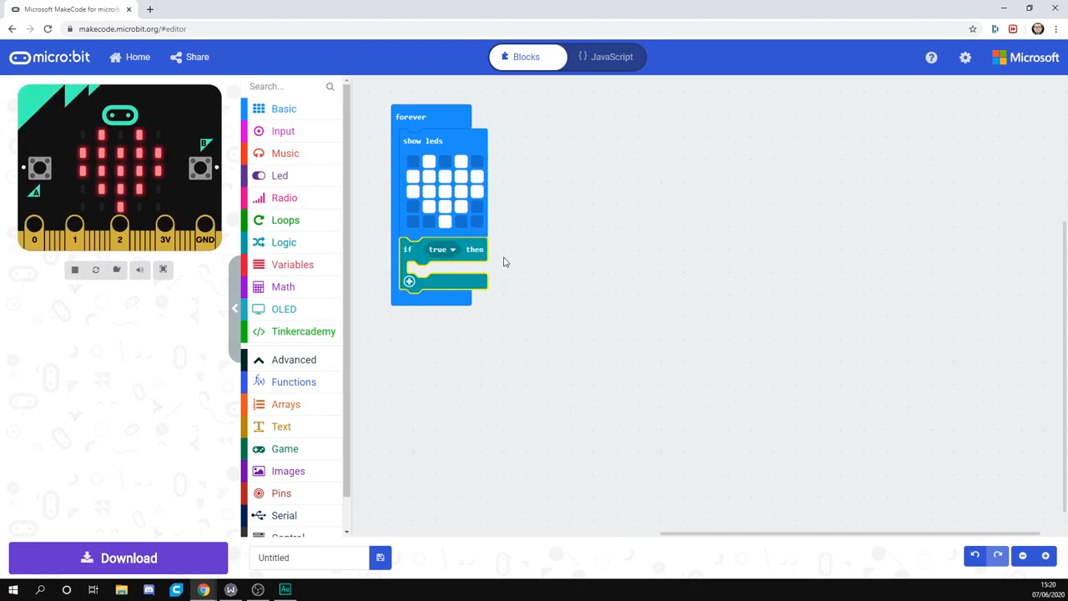
{"action": "mouse_move", "coordinate": [430, 276]}
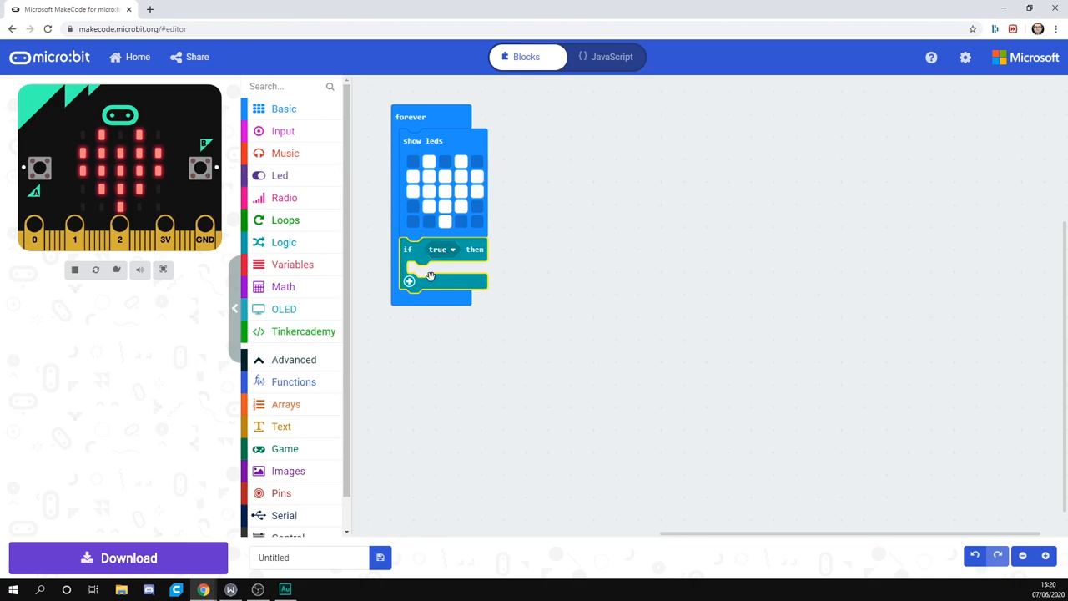
{"action": "mouse_move", "coordinate": [315, 338]}
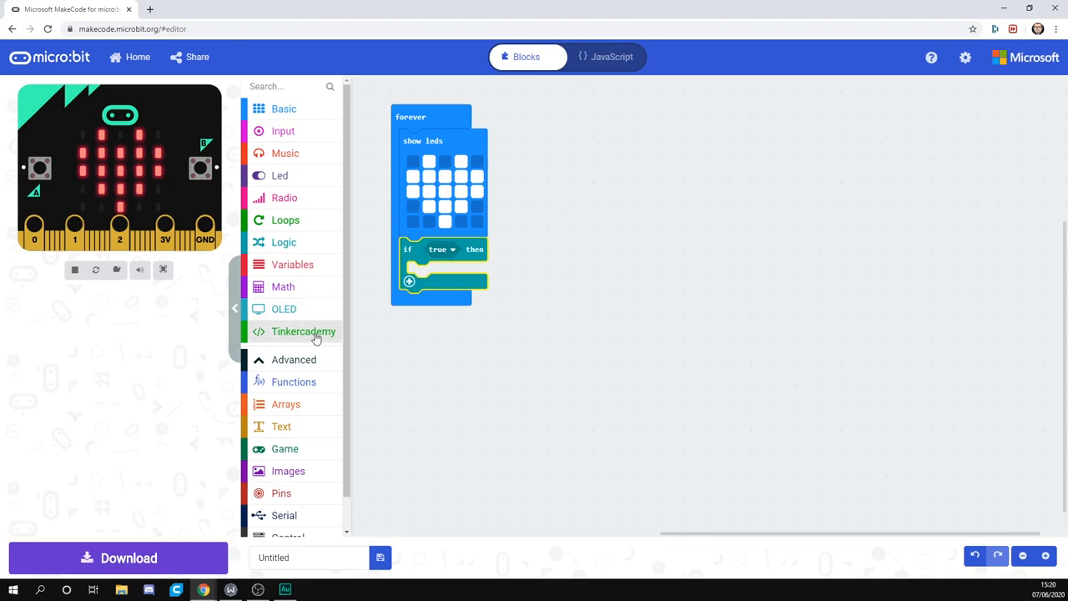
{"action": "left_click", "coordinate": [304, 330]}
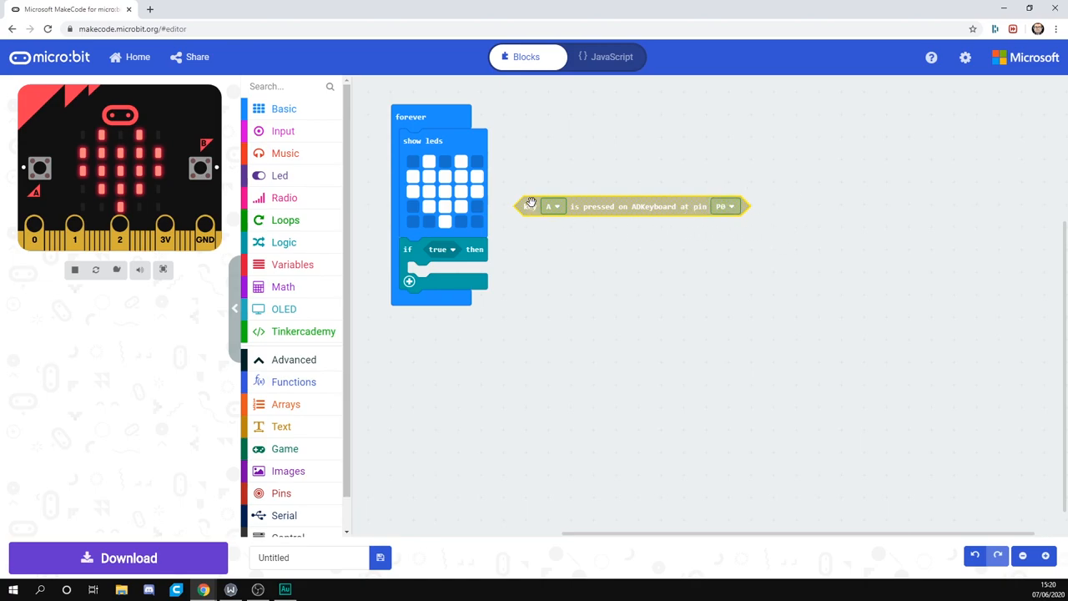
Set the if condition to 'key A is pressed on ADKeyboard' at pin P2
{"action": "left_click_drag", "start_coordinate": [551, 207], "coordinate": [555, 249]}
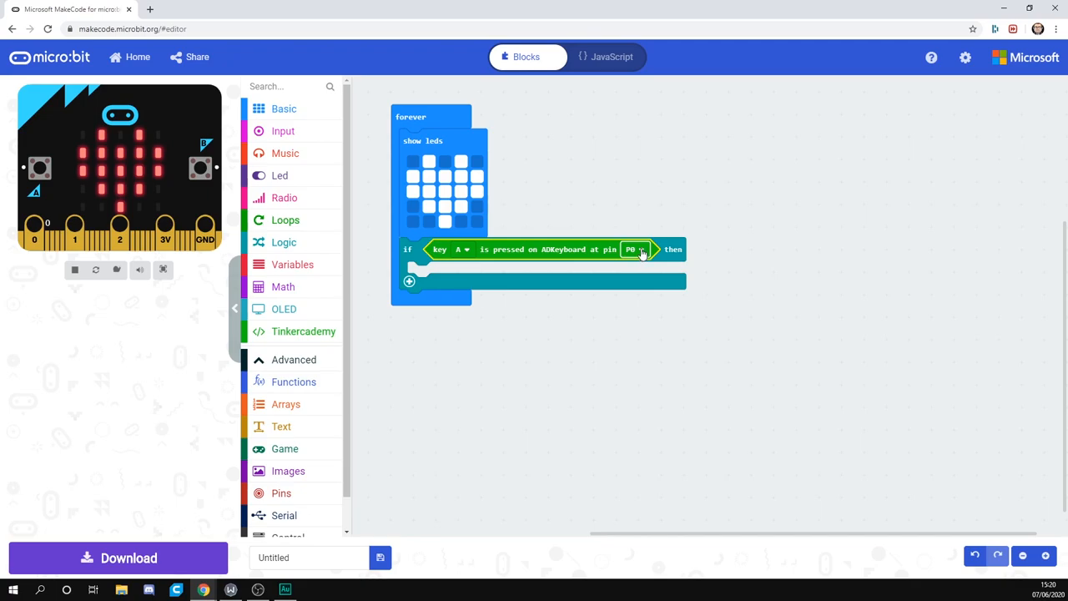
{"action": "mouse_move", "coordinate": [641, 254]}
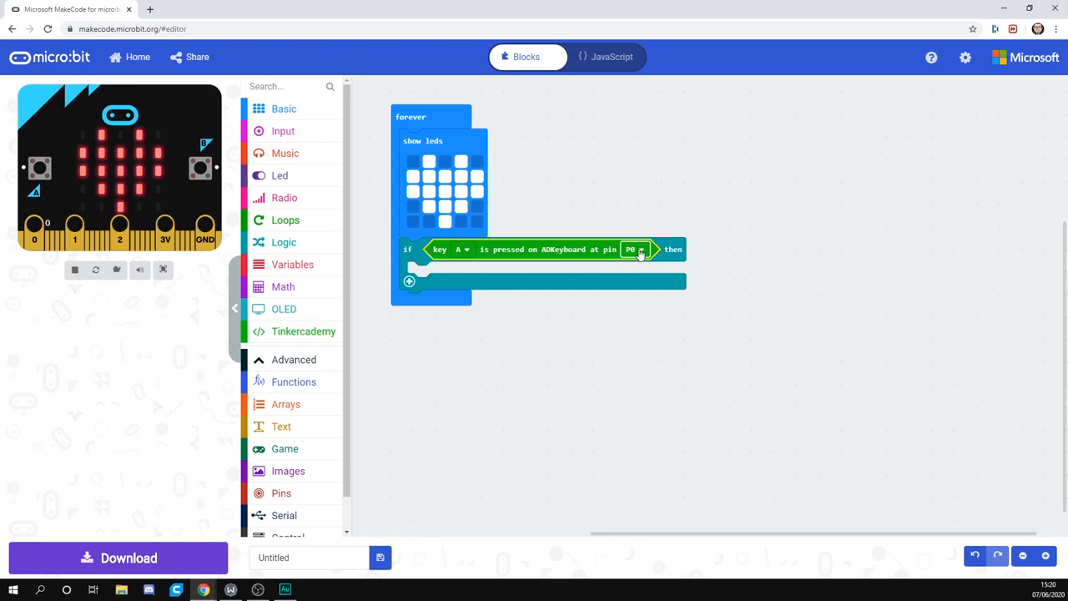
{"action": "left_click", "coordinate": [634, 249]}
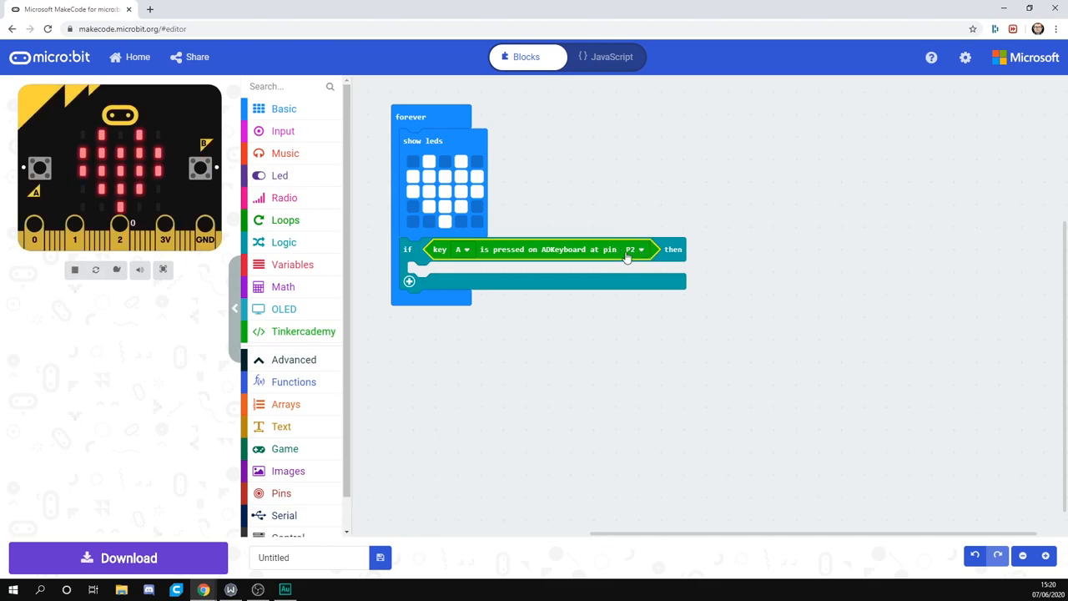
{"action": "mouse_move", "coordinate": [544, 253]}
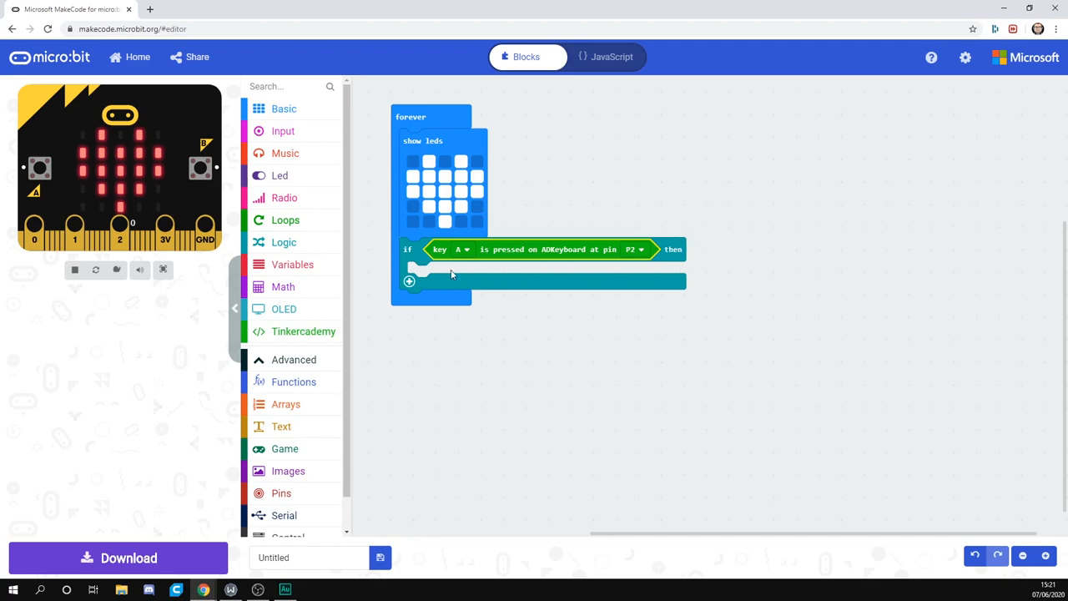
{"action": "mouse_move", "coordinate": [444, 271]}
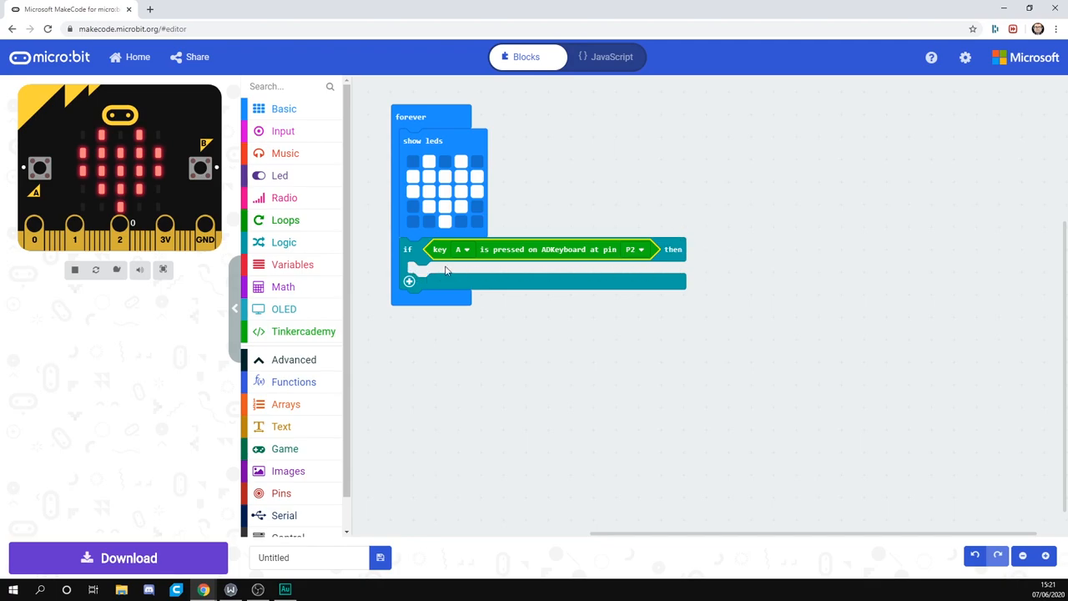
Bring a Music 'play tone for 1 beat' block into the workspace for the key A check
{"action": "left_click", "coordinate": [304, 330]}
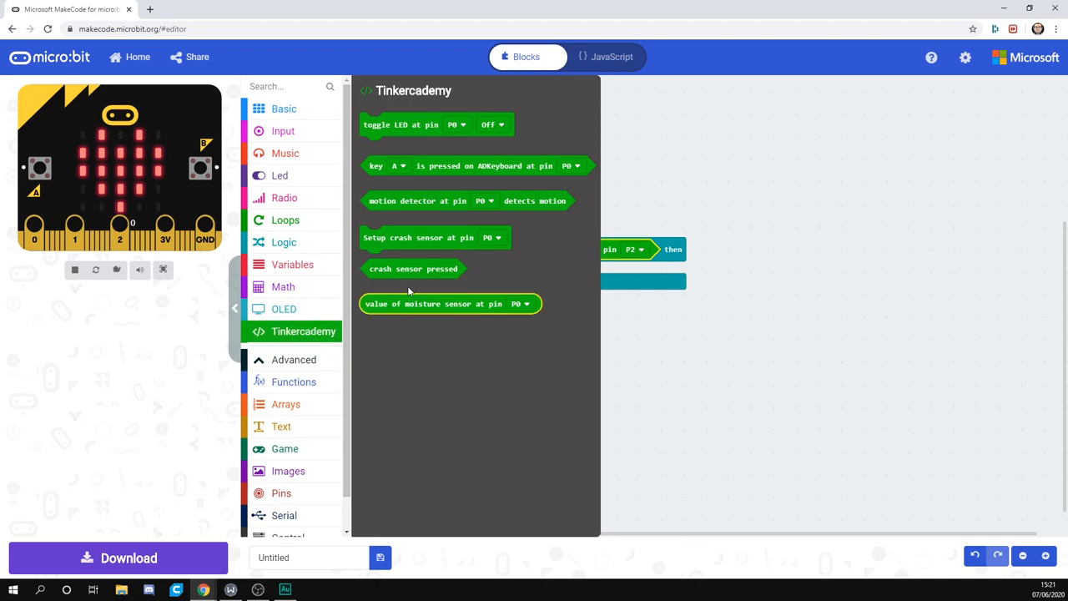
{"action": "left_click", "coordinate": [284, 154]}
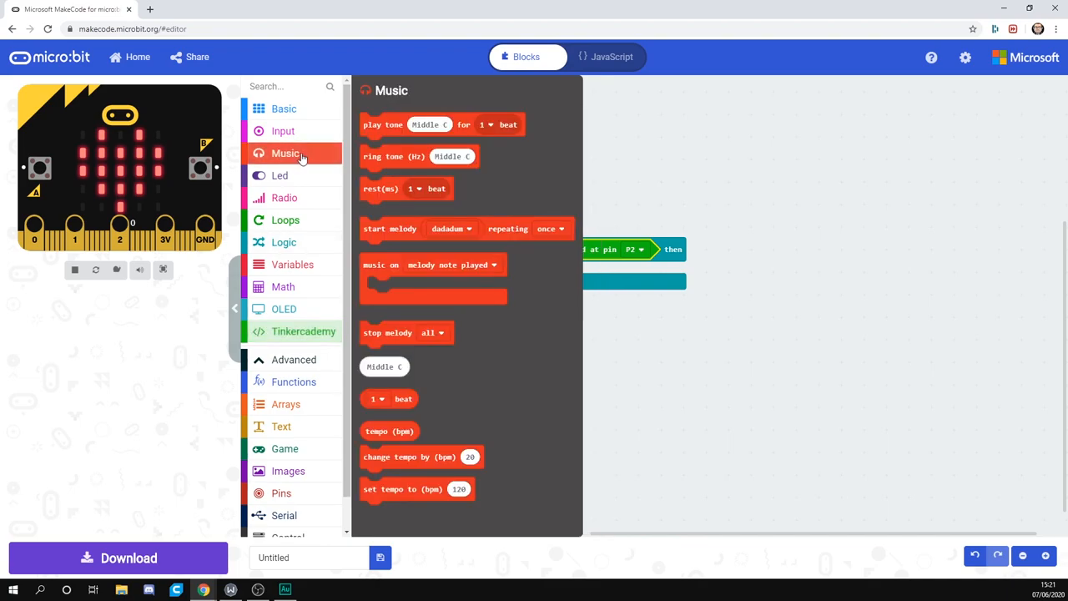
{"action": "mouse_move", "coordinate": [393, 123]}
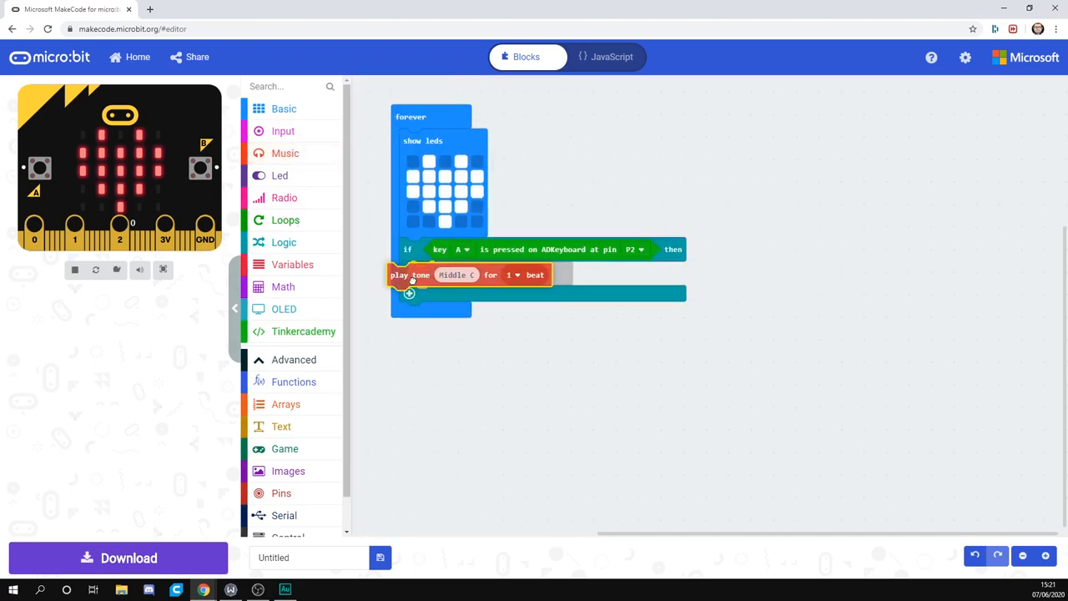
{"action": "left_click", "coordinate": [73, 271]}
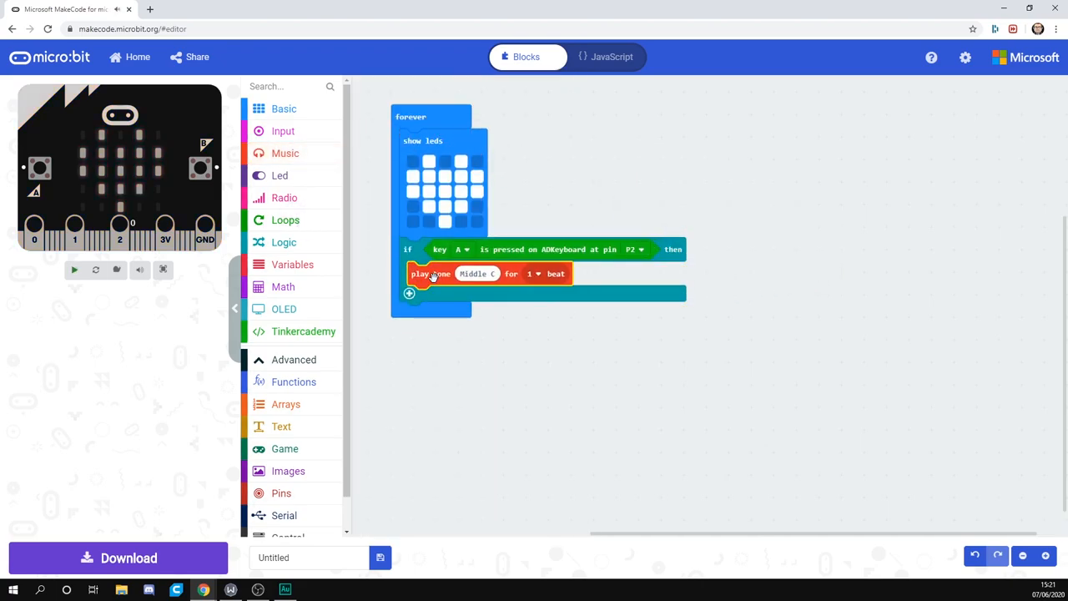
{"action": "left_click", "coordinate": [73, 271]}
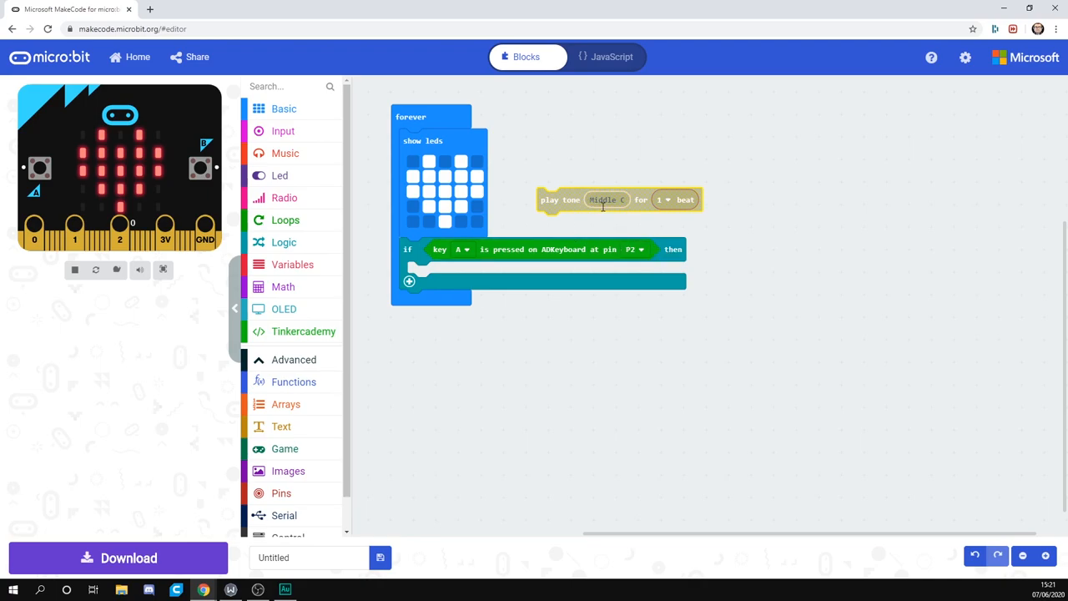
{"action": "mouse_move", "coordinate": [604, 200]}
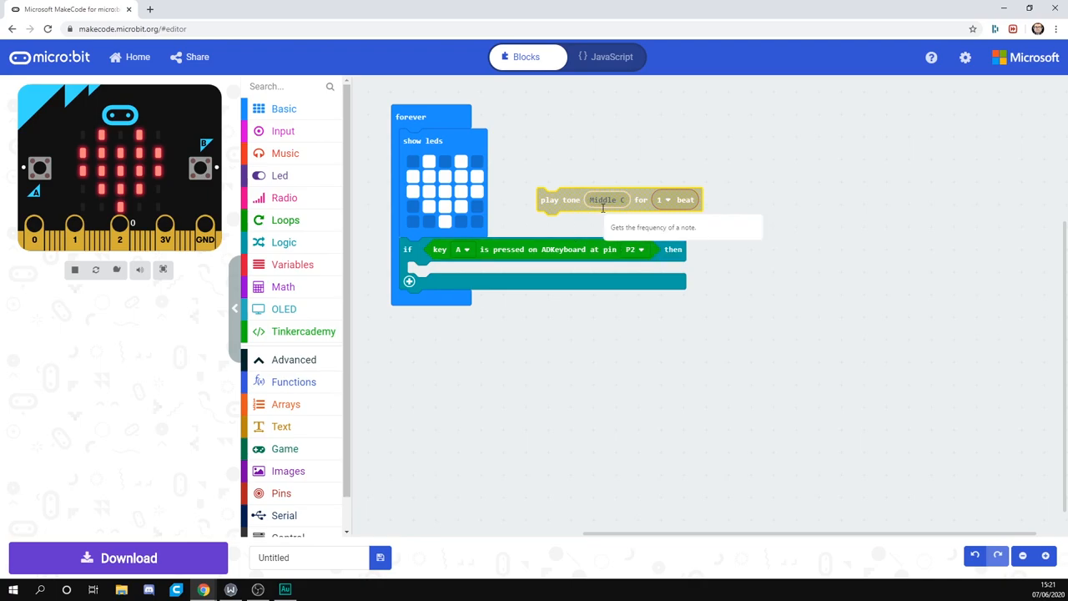
Place the tone inside the key A check and set its note to Low C
{"action": "left_click", "coordinate": [606, 200]}
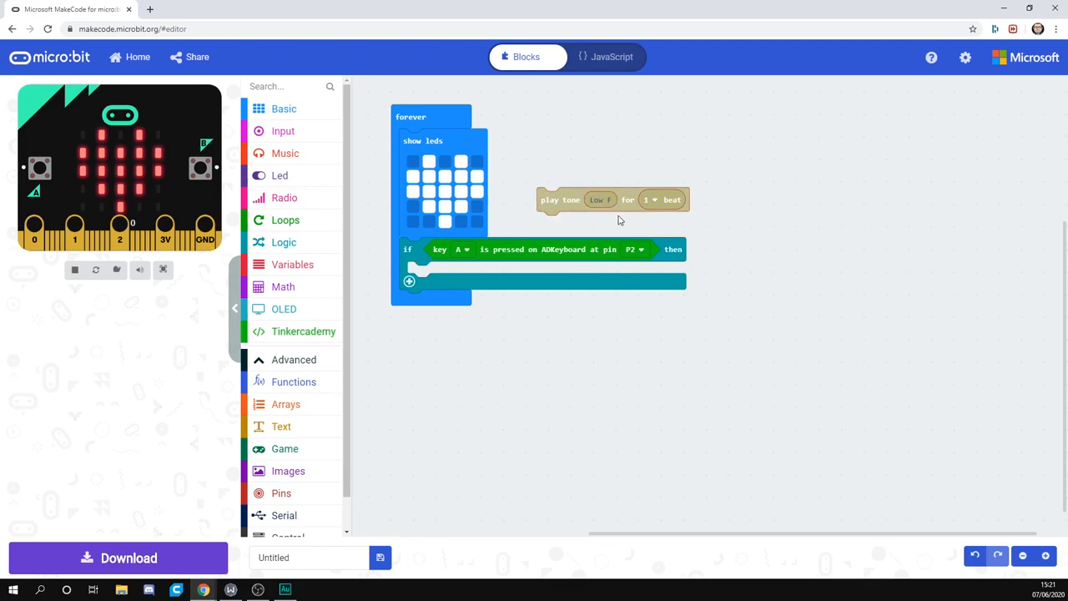
{"action": "left_click_drag", "start_coordinate": [615, 200], "coordinate": [481, 273]}
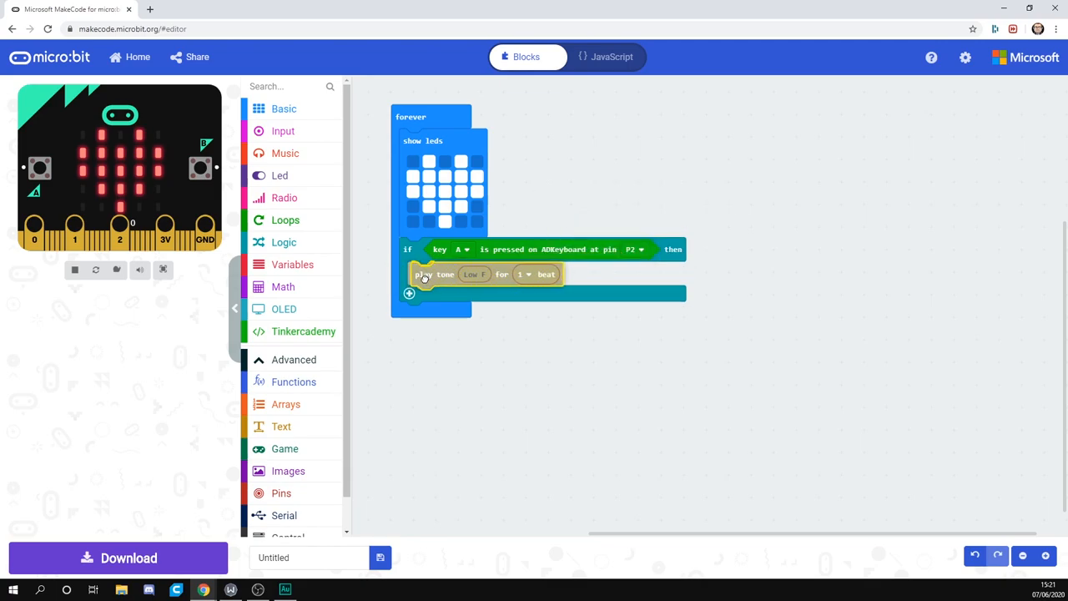
{"action": "left_click", "coordinate": [421, 274]}
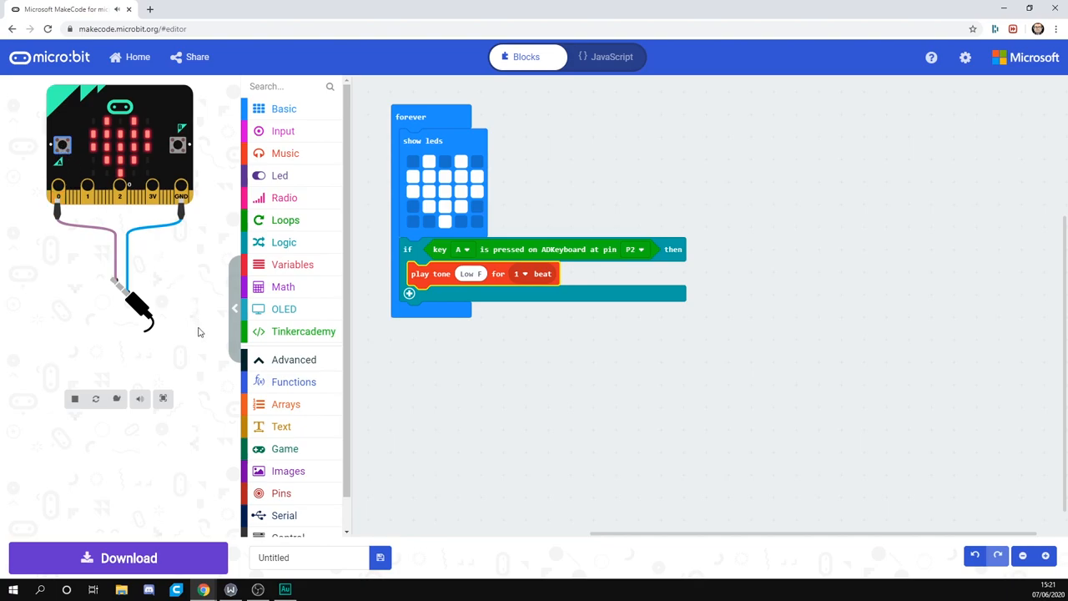
{"action": "left_click", "coordinate": [140, 397]}
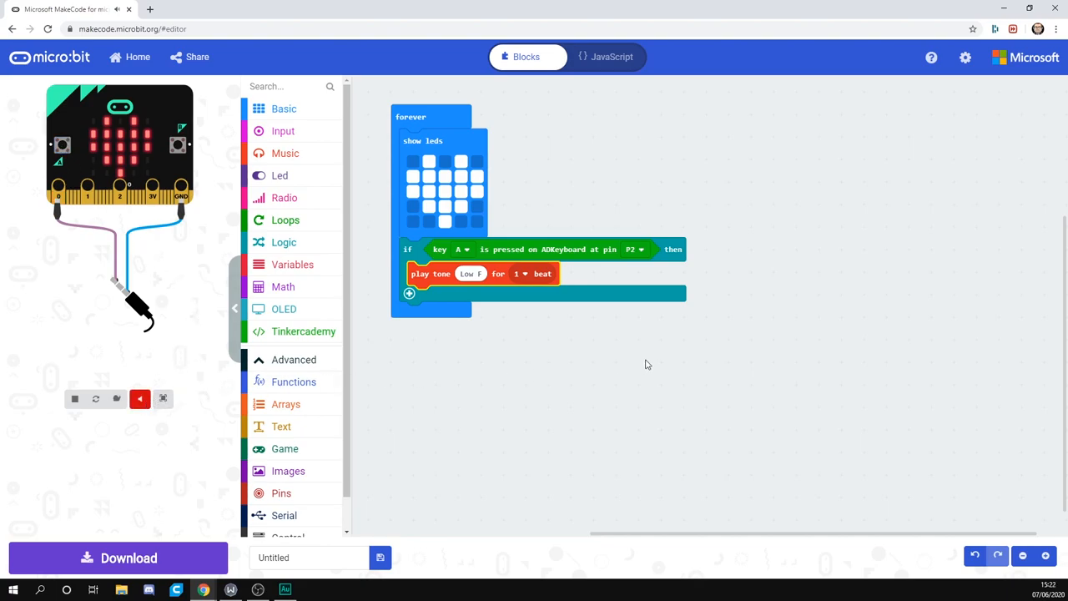
{"action": "mouse_move", "coordinate": [548, 341]}
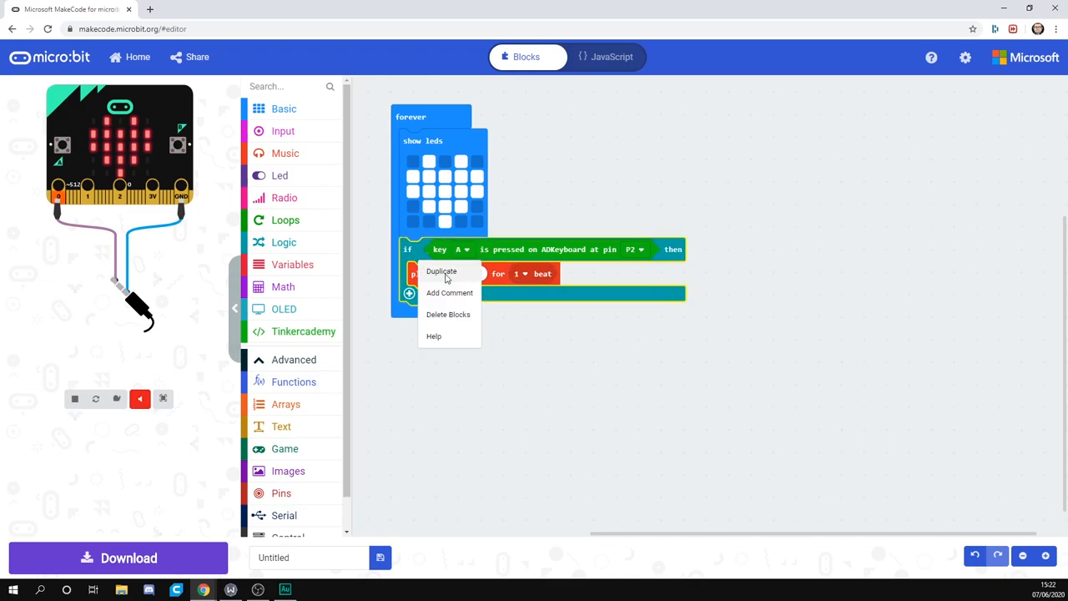
Duplicate the check beneath it so key B plays Low G for one beat
{"action": "left_click", "coordinate": [441, 271]}
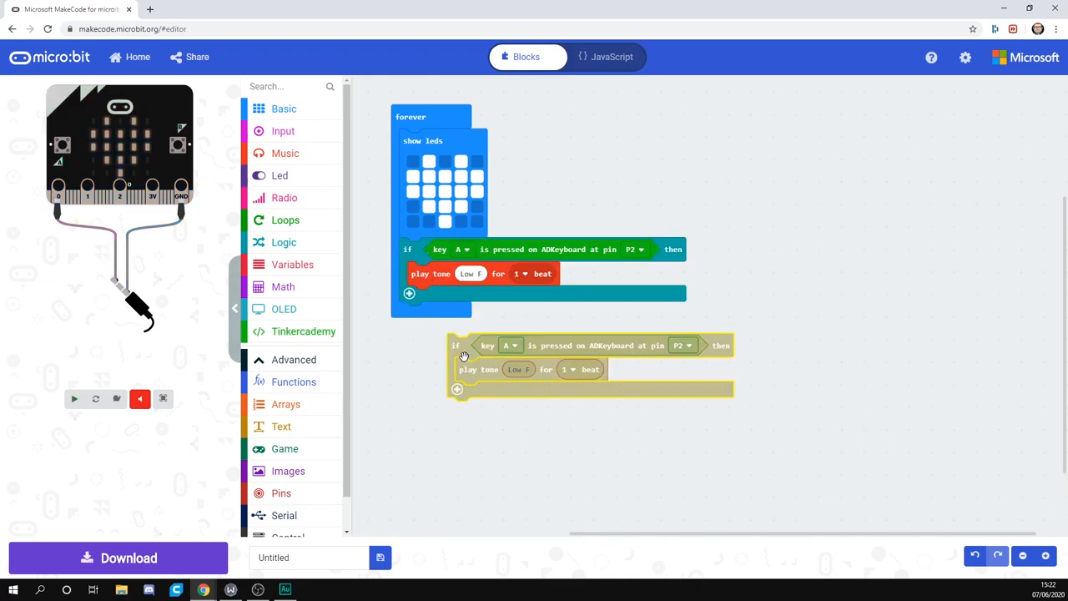
{"action": "left_click_drag", "start_coordinate": [464, 344], "coordinate": [409, 309]}
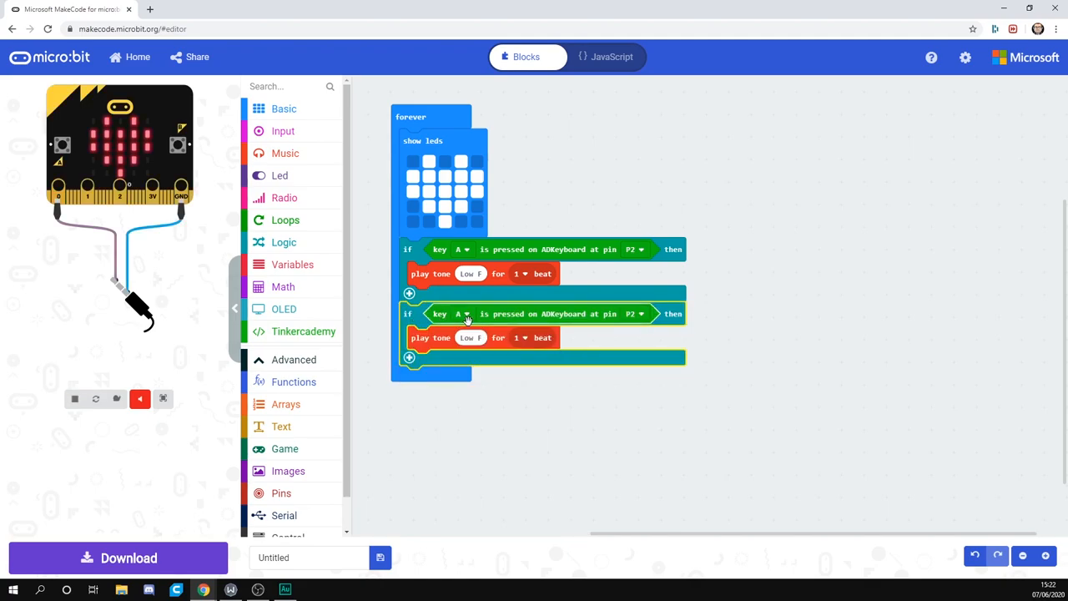
{"action": "left_click", "coordinate": [458, 314]}
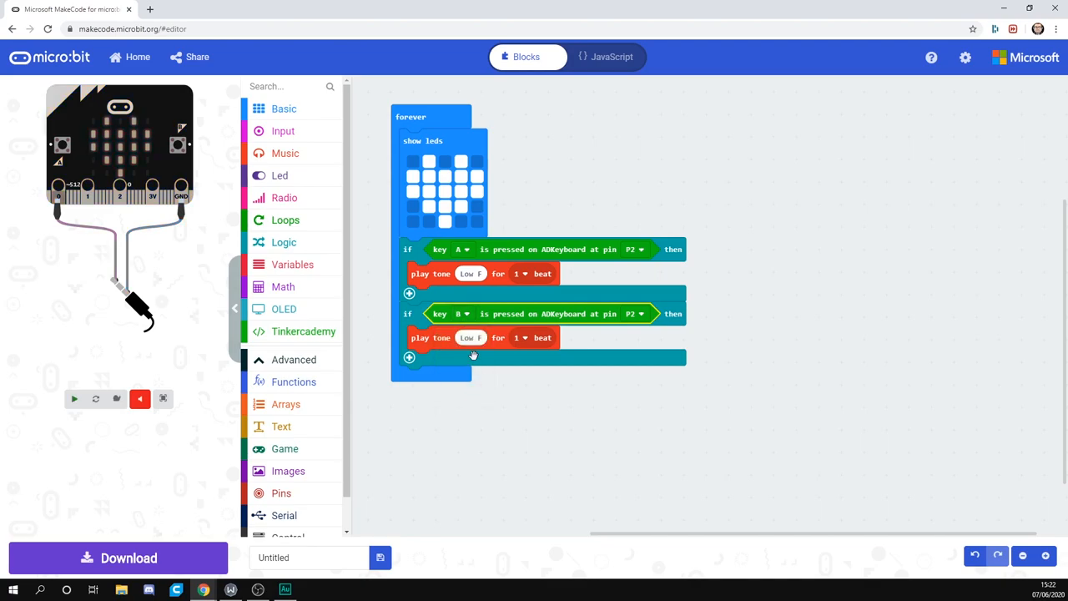
{"action": "left_click", "coordinate": [74, 397]}
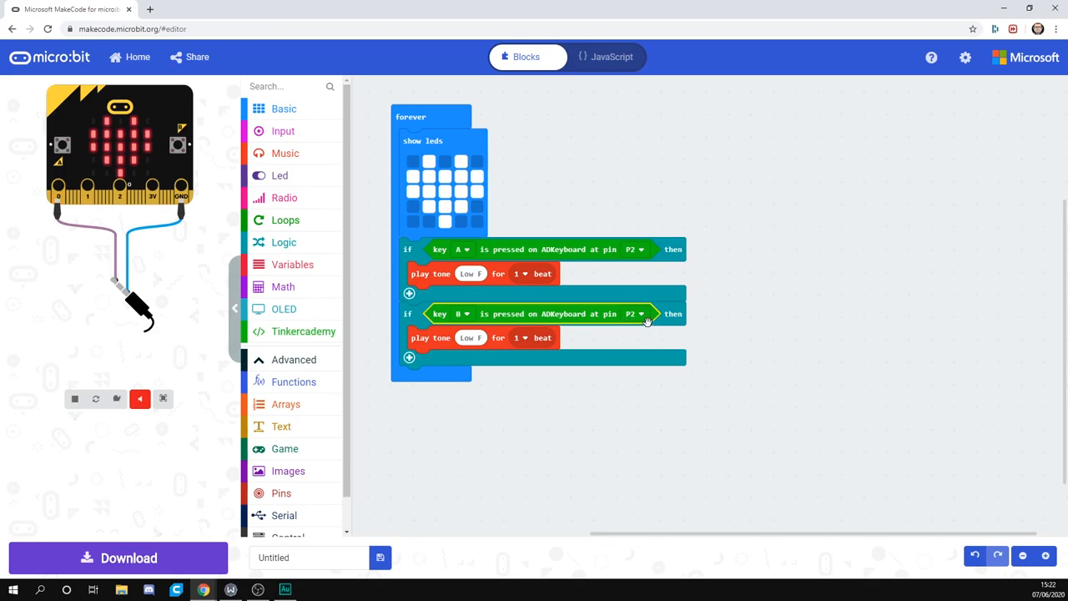
{"action": "left_click", "coordinate": [470, 337]}
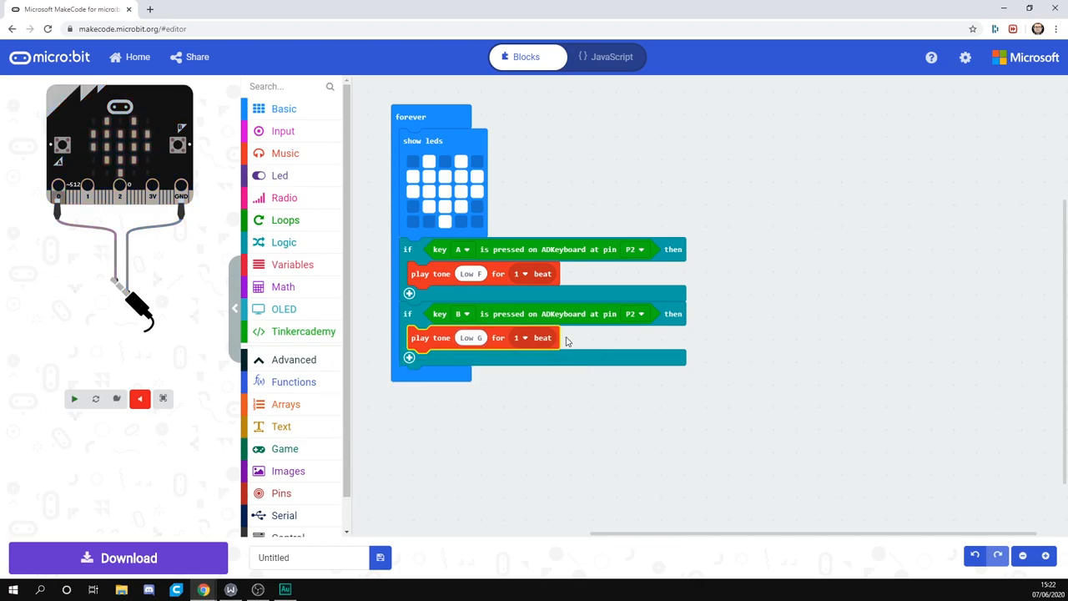
{"action": "left_click", "coordinate": [73, 397]}
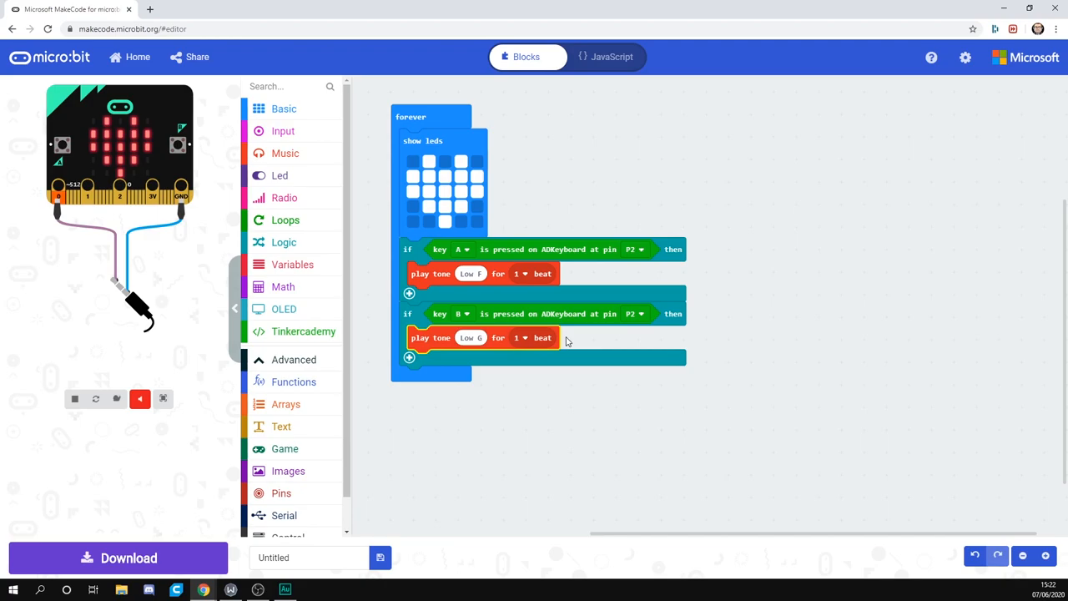
{"action": "mouse_move", "coordinate": [591, 351]}
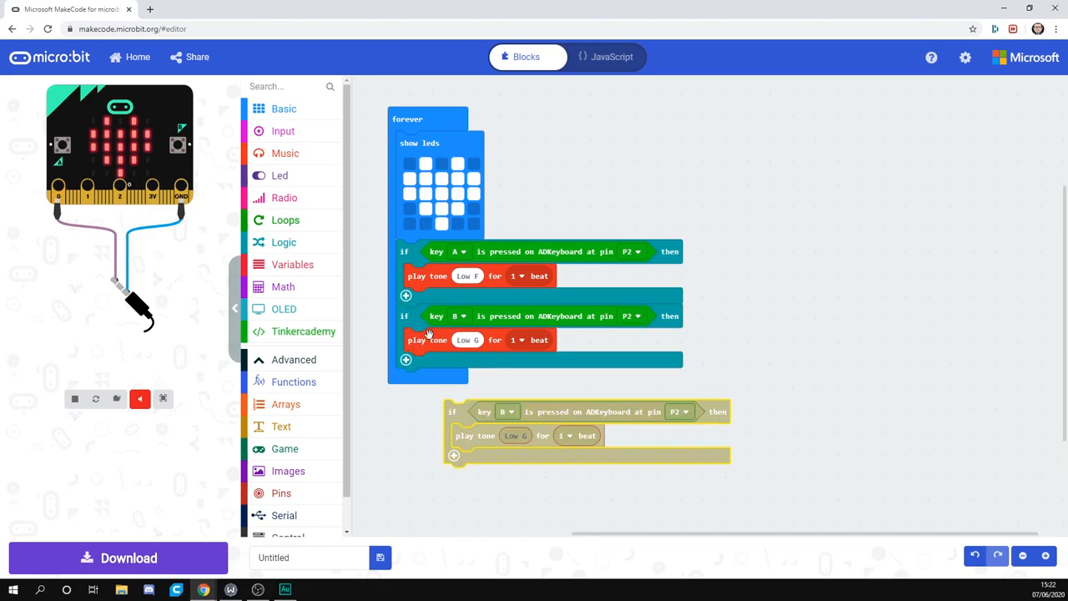
Attach a third copied check so key C plays Low A for one beat
{"action": "left_click_drag", "start_coordinate": [451, 411], "coordinate": [410, 381]}
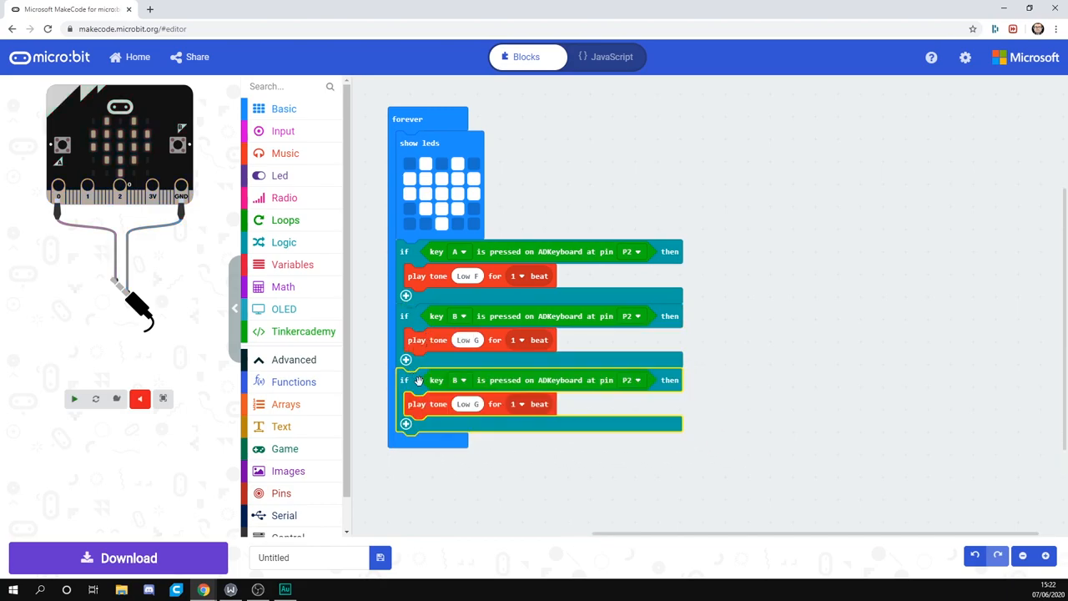
{"action": "left_click", "coordinate": [461, 381]}
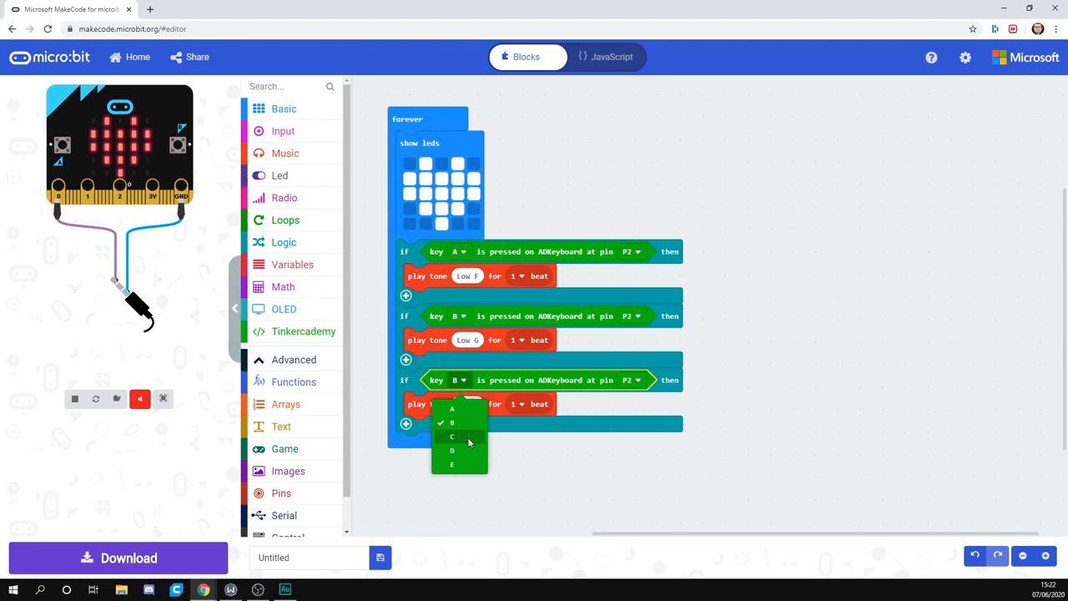
{"action": "left_click", "coordinate": [453, 437]}
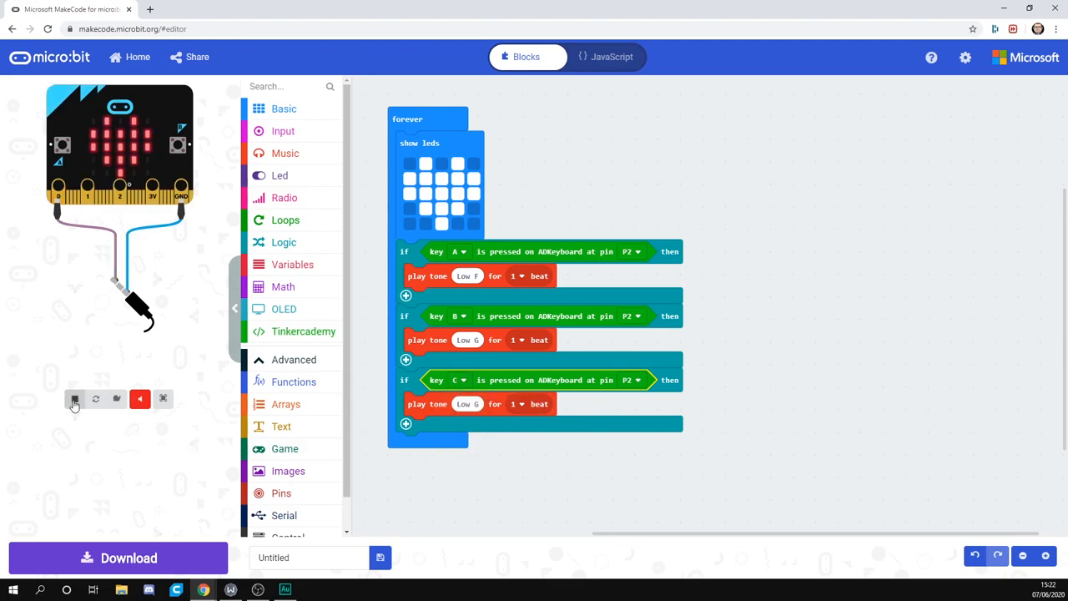
{"action": "left_click", "coordinate": [73, 399]}
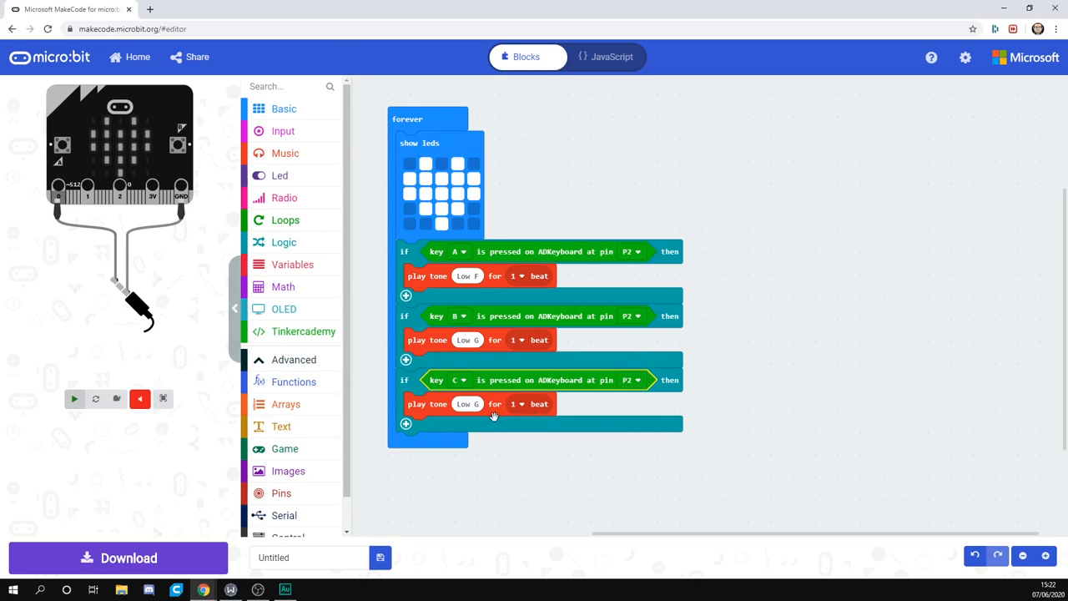
{"action": "left_click", "coordinate": [467, 402]}
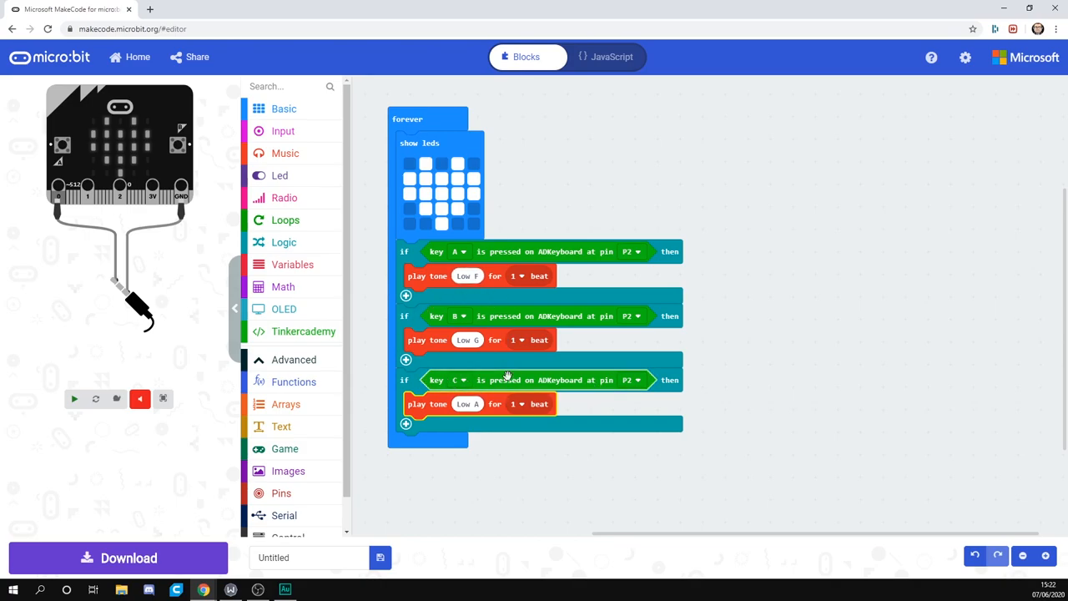
{"action": "mouse_move", "coordinate": [521, 404]}
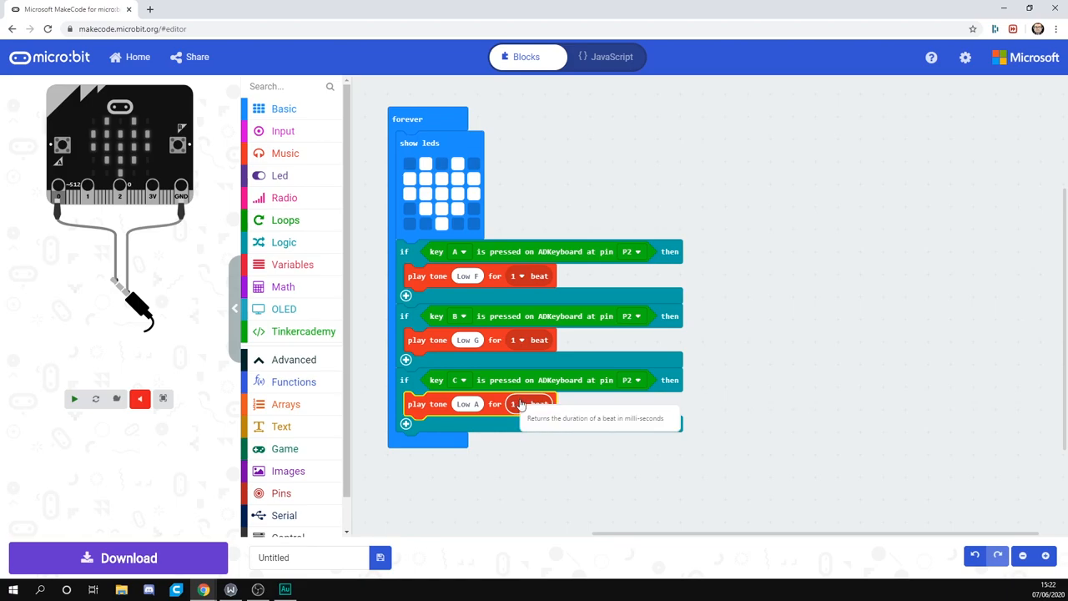
Duplicate the check twice so key D plays Low B and key E plays Middle C
{"action": "right_click", "coordinate": [427, 404]}
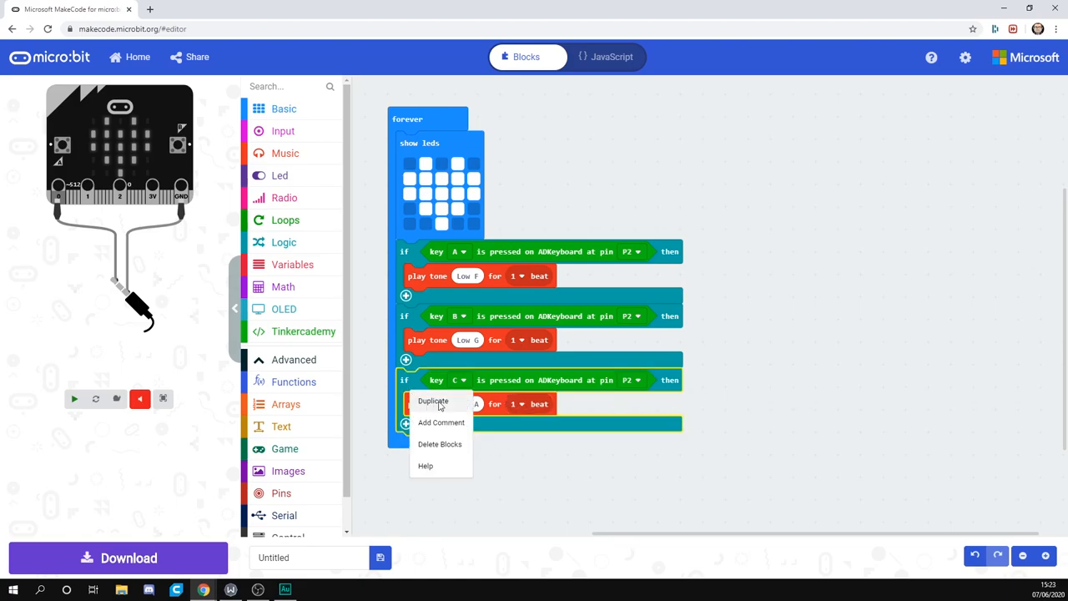
{"action": "left_click", "coordinate": [434, 400]}
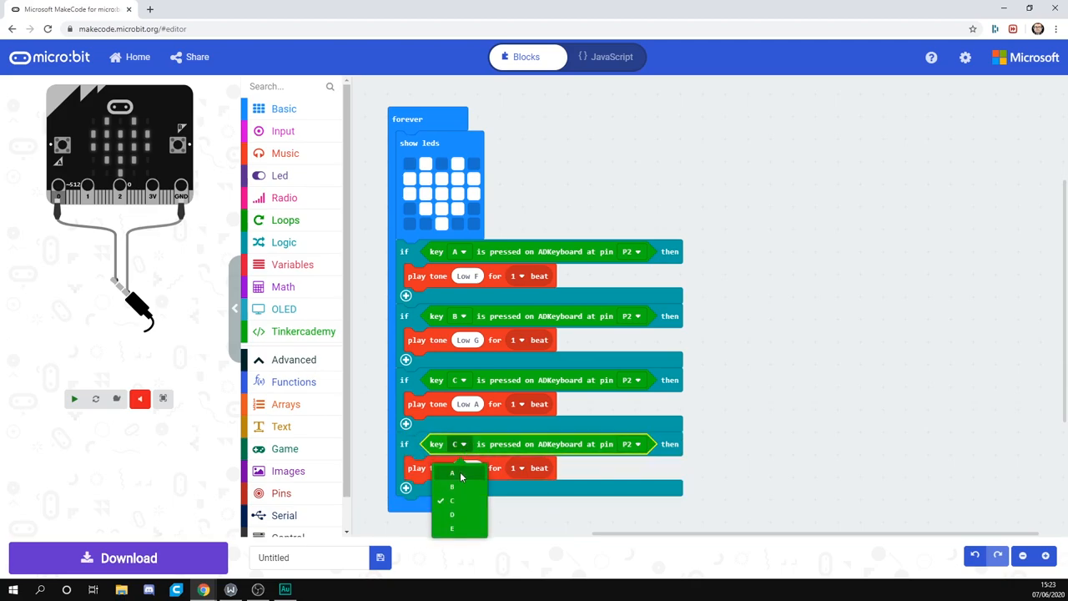
{"action": "left_click", "coordinate": [453, 515]}
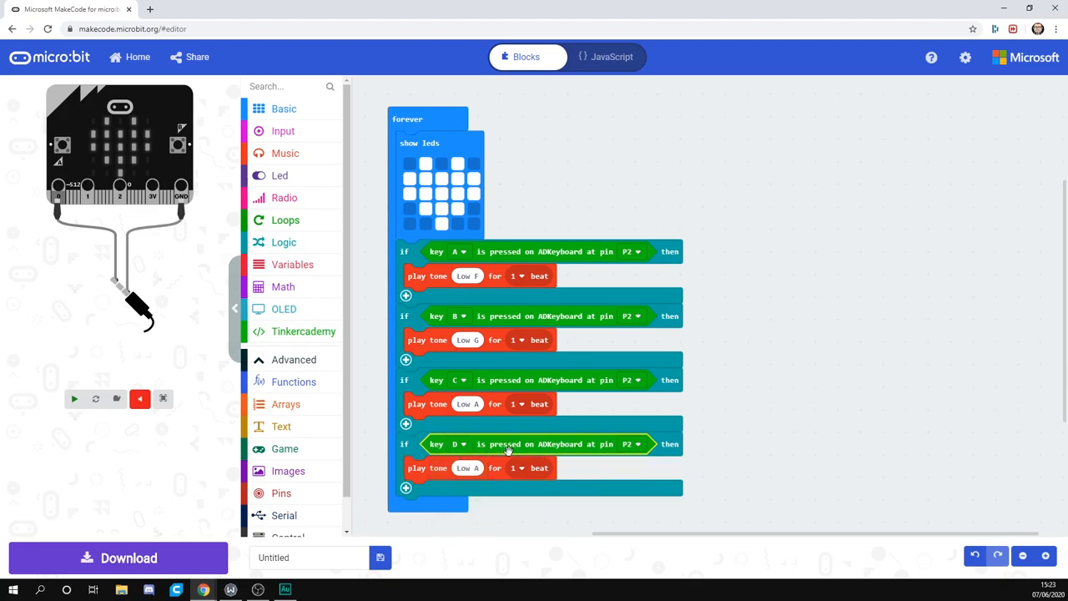
{"action": "left_click", "coordinate": [467, 467]}
{"action": "type", "text": "247"}
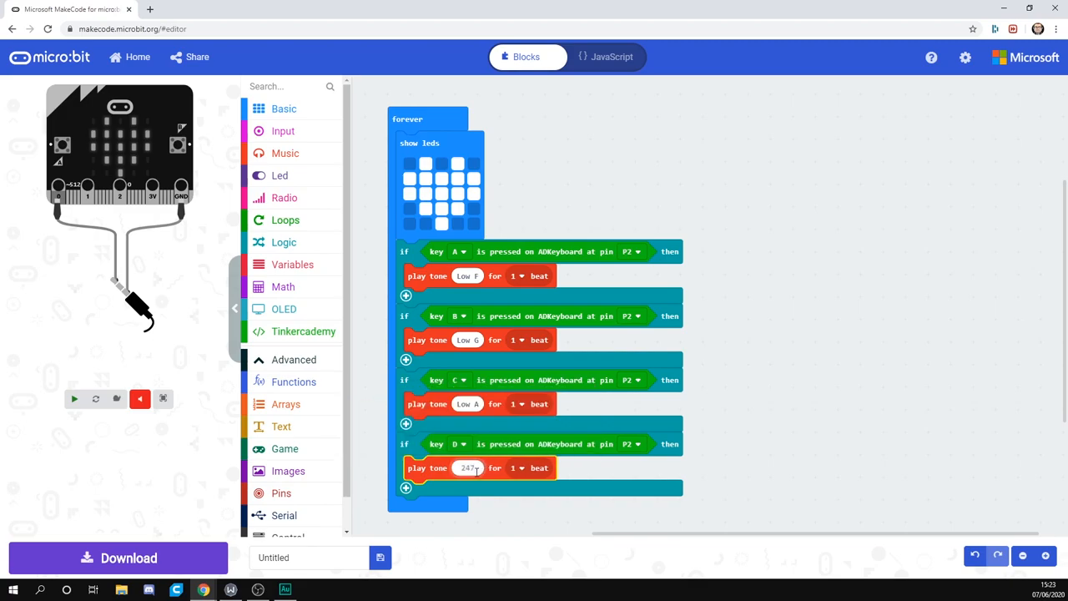
{"action": "left_click", "coordinate": [467, 467]}
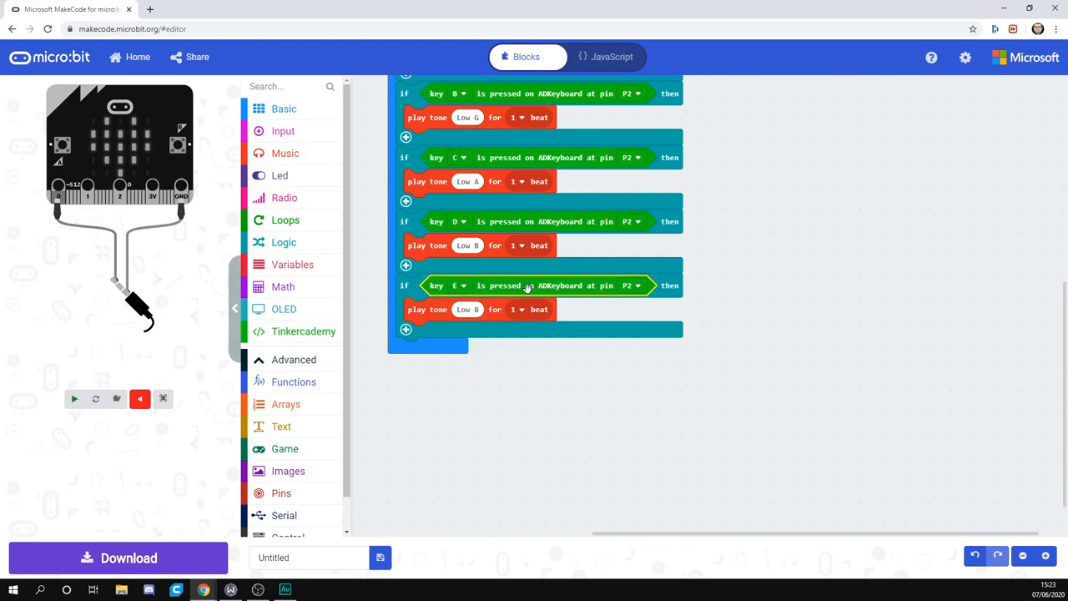
{"action": "left_click", "coordinate": [467, 309]}
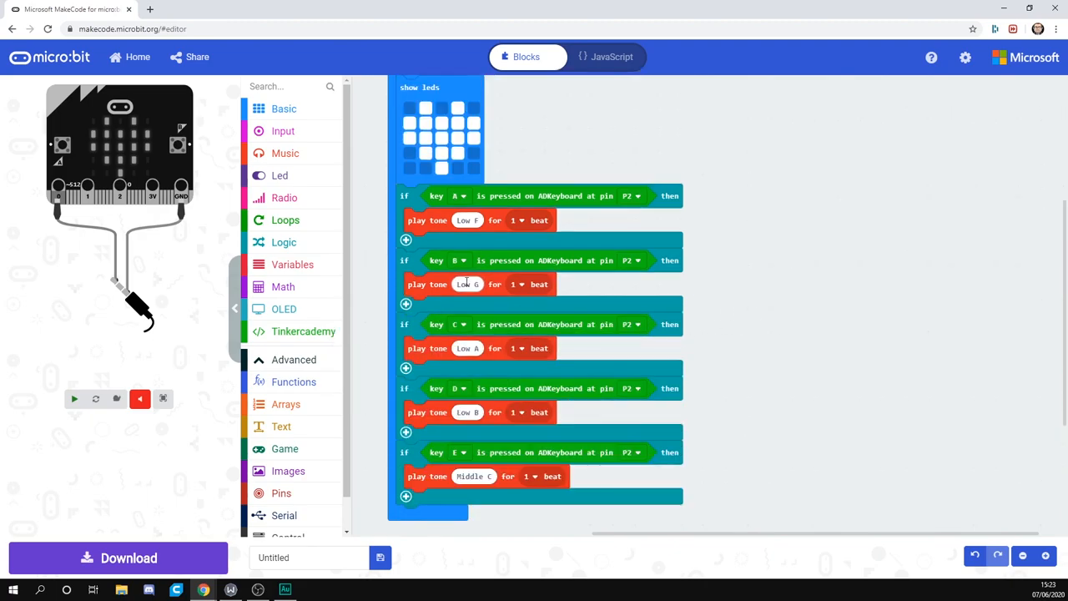
{"action": "mouse_move", "coordinate": [117, 557]}
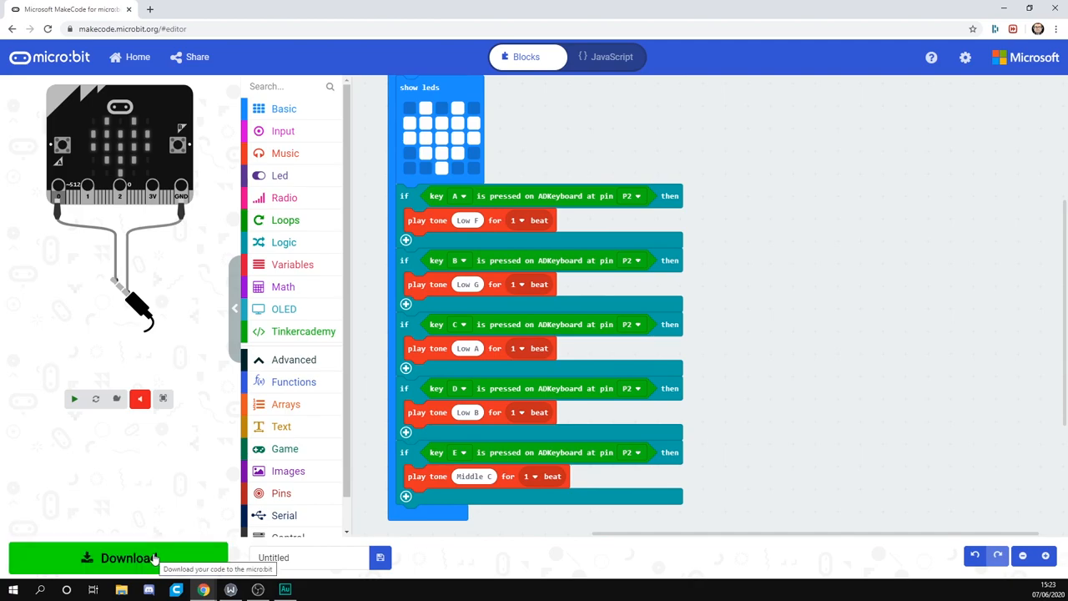
Download the program as the microbit-Untitled.hex file
{"action": "left_click", "coordinate": [117, 558]}
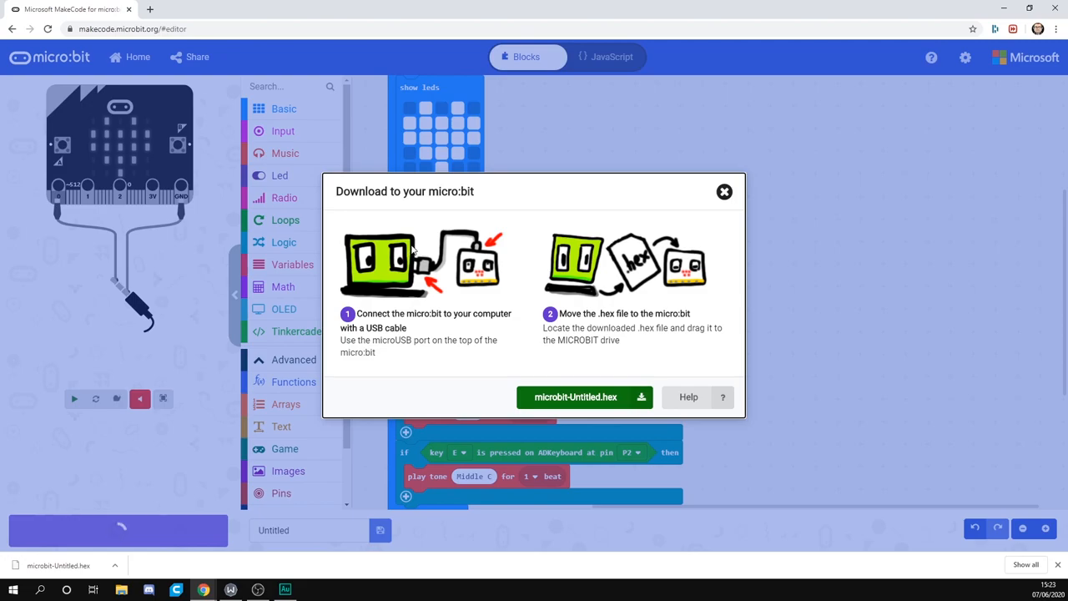
{"action": "mouse_move", "coordinate": [514, 270]}
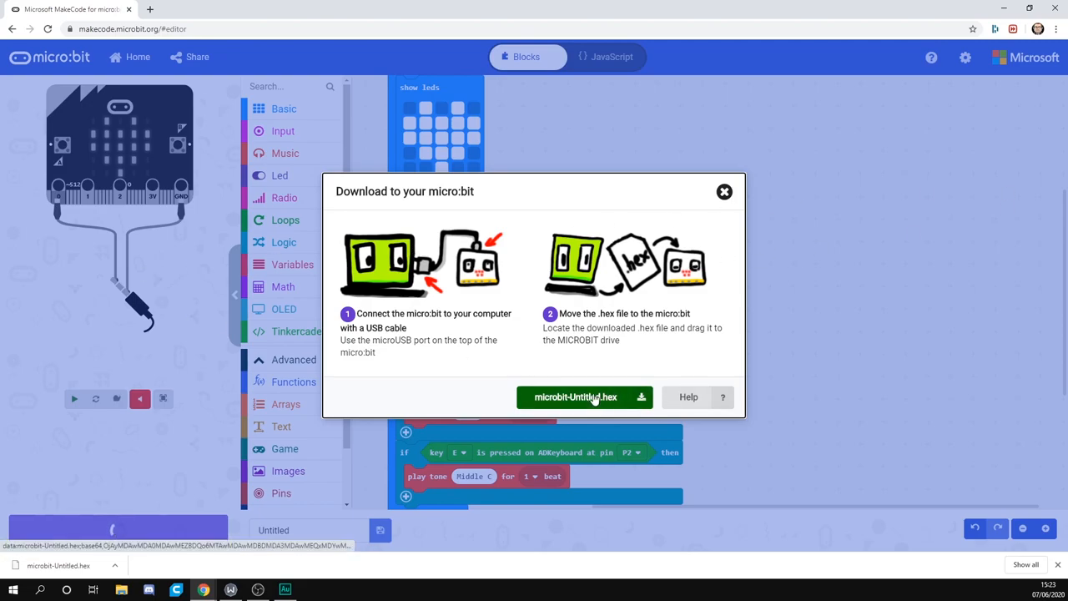
{"action": "left_click", "coordinate": [576, 397]}
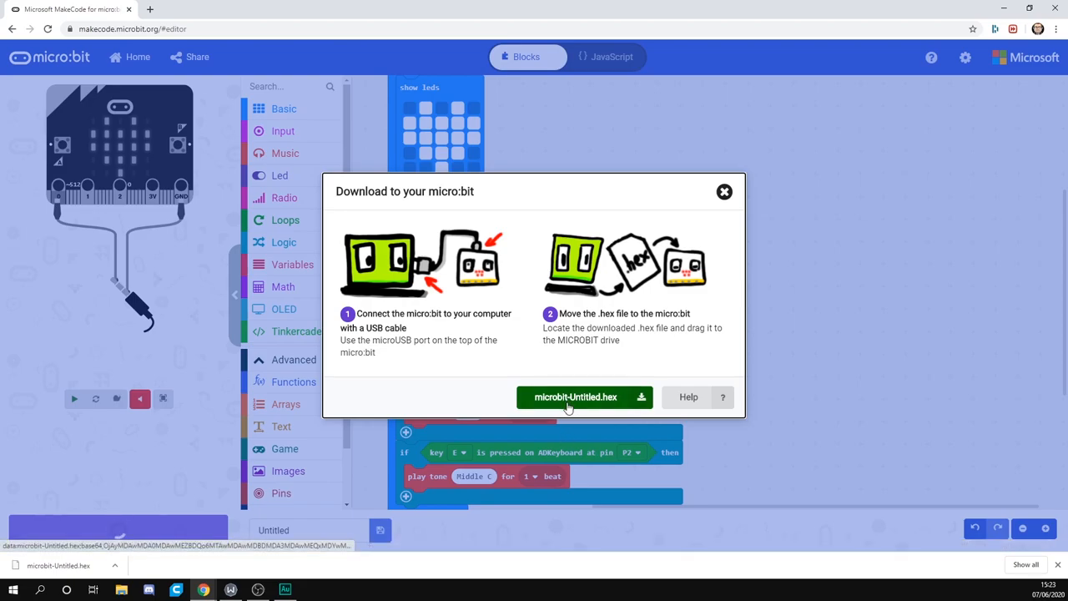
{"action": "left_click", "coordinate": [576, 397]}
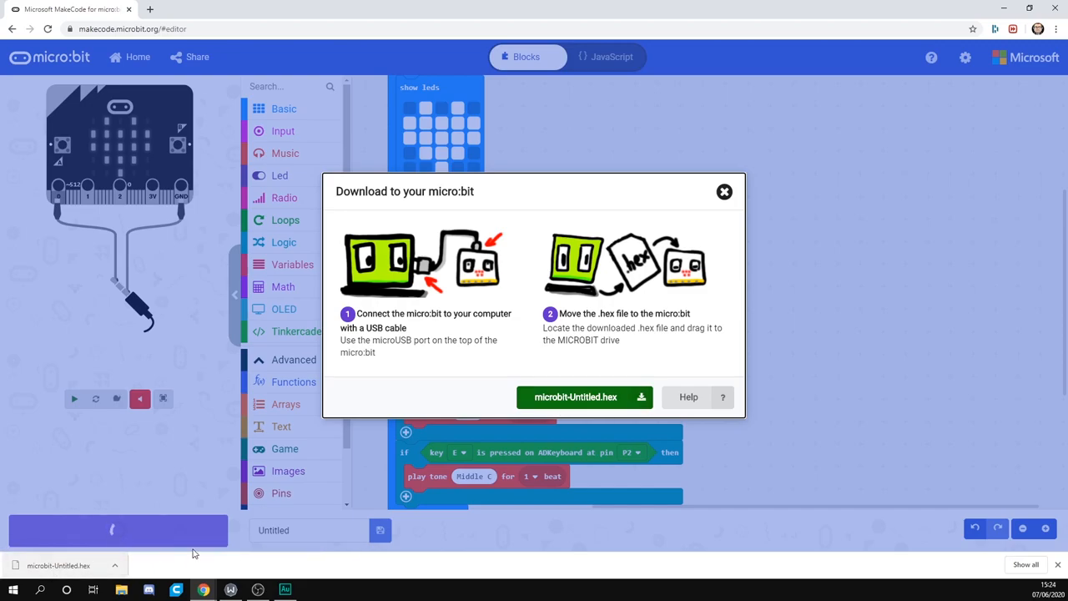